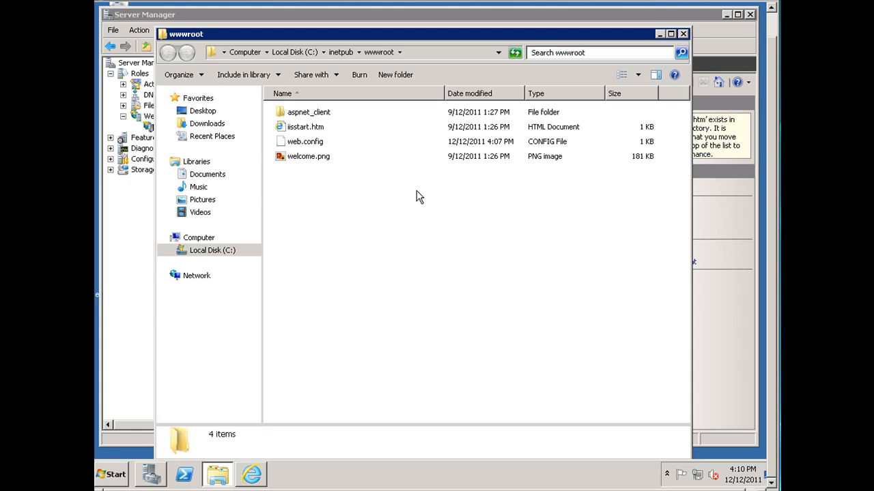
mouse_move(377, 66)
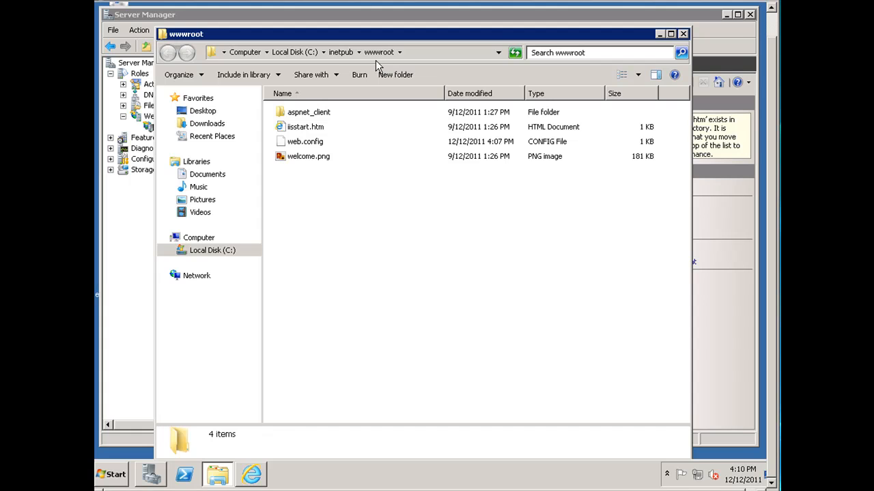
mouse_move(374, 262)
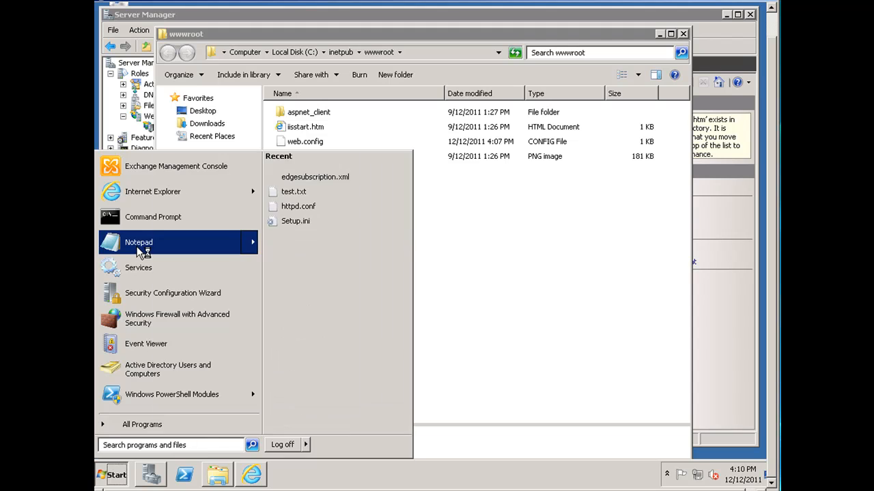
- Launch Notepad and write HTML titled Default Web Site with body 'Hello this is the default website!'
click(139, 243)
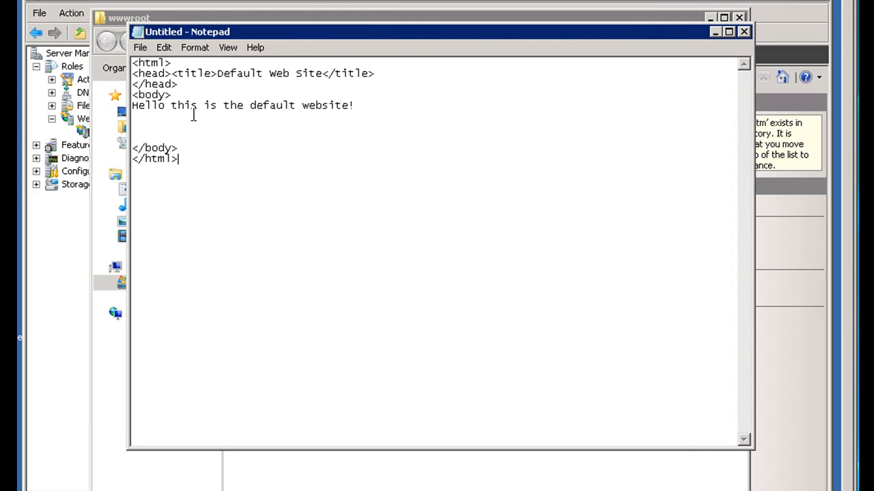
mouse_move(188, 164)
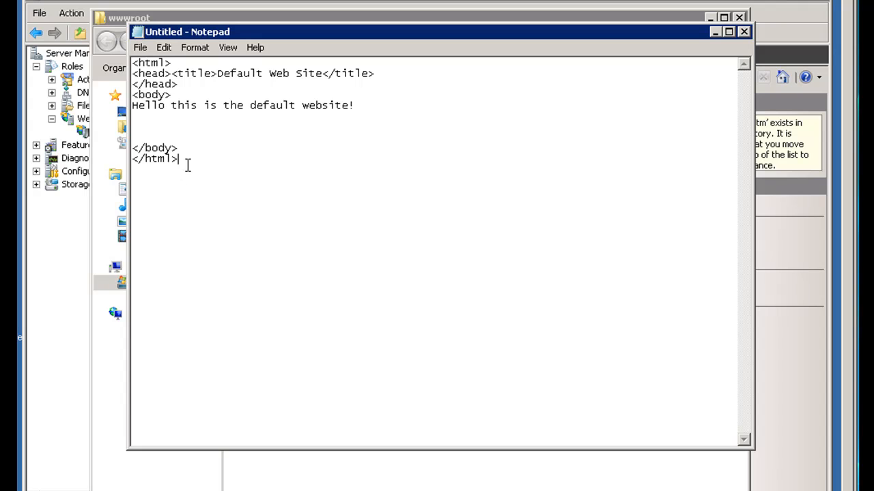
click(139, 47)
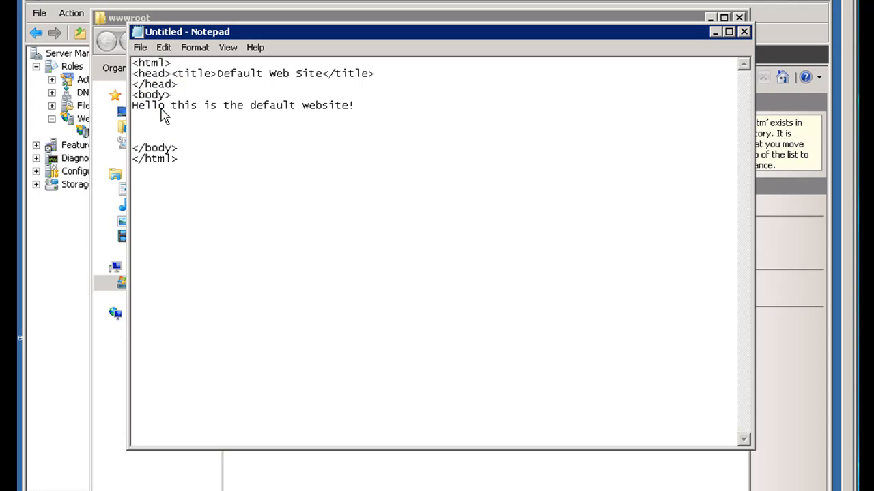
- Save the page to the Desktop with the file name index.html
click(139, 46)
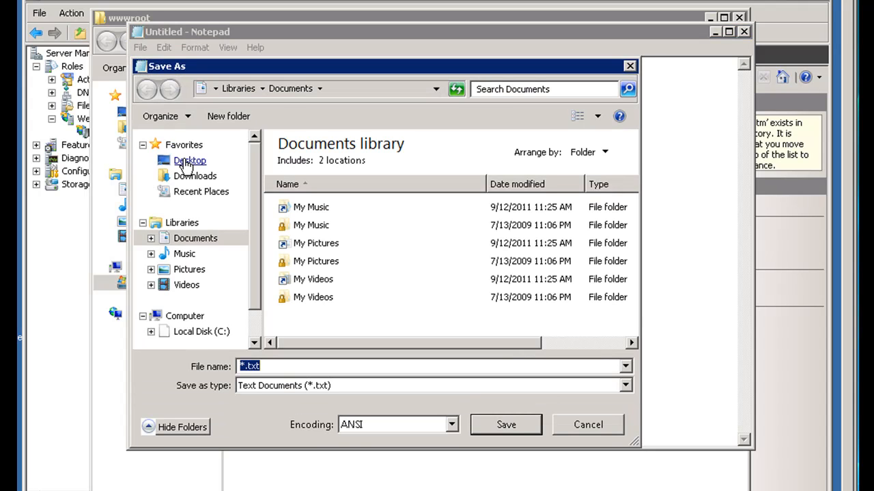
click(189, 161)
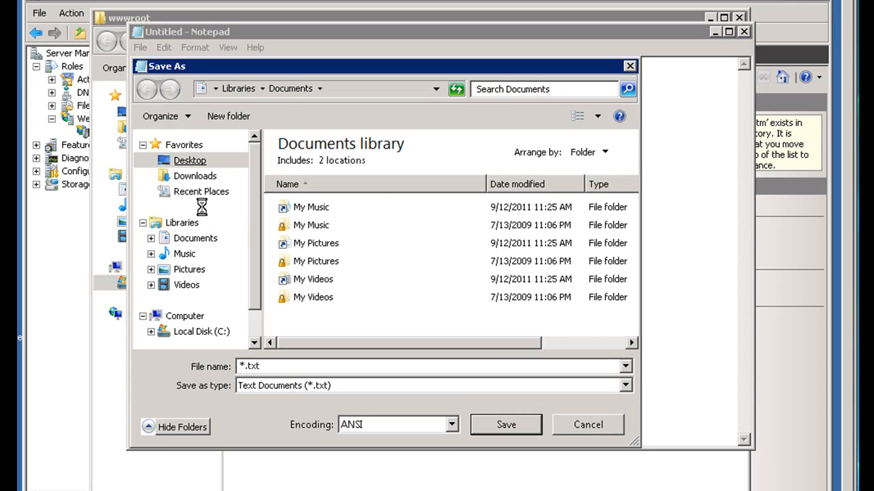
click(189, 161)
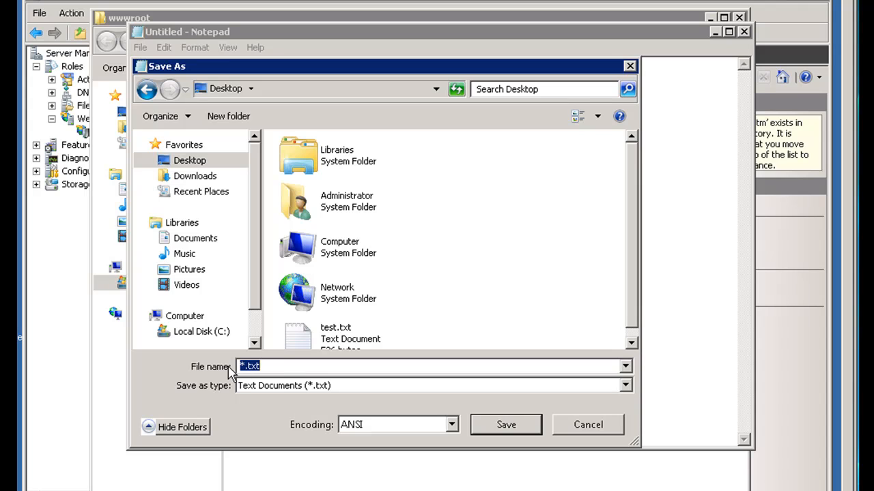
text(index.)
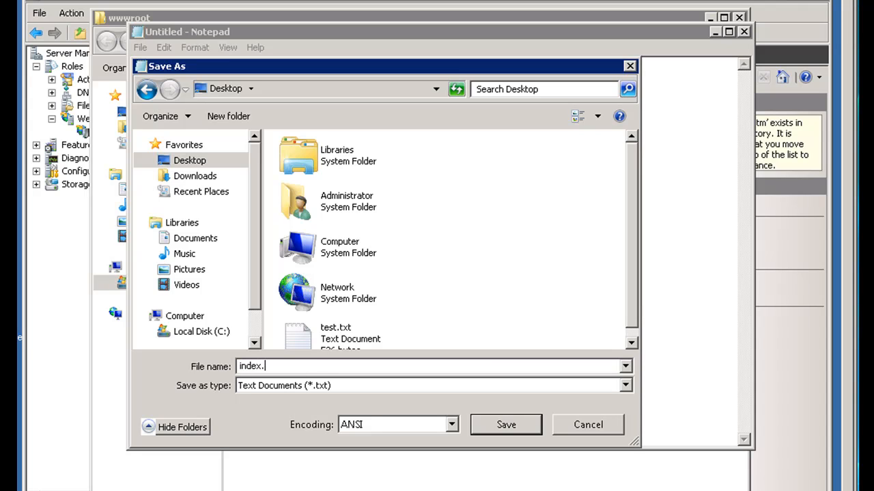
text(html)
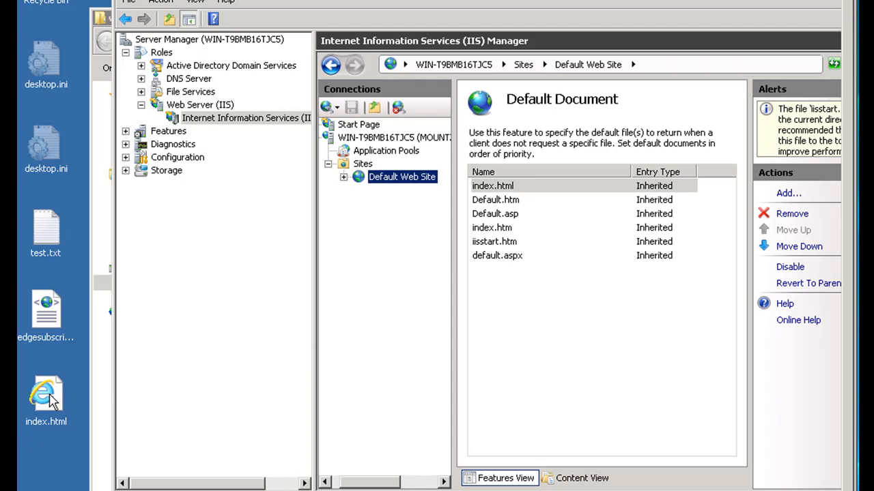
- Copy index.html from the desktop and paste it into the wwwroot folder
right_click(47, 396)
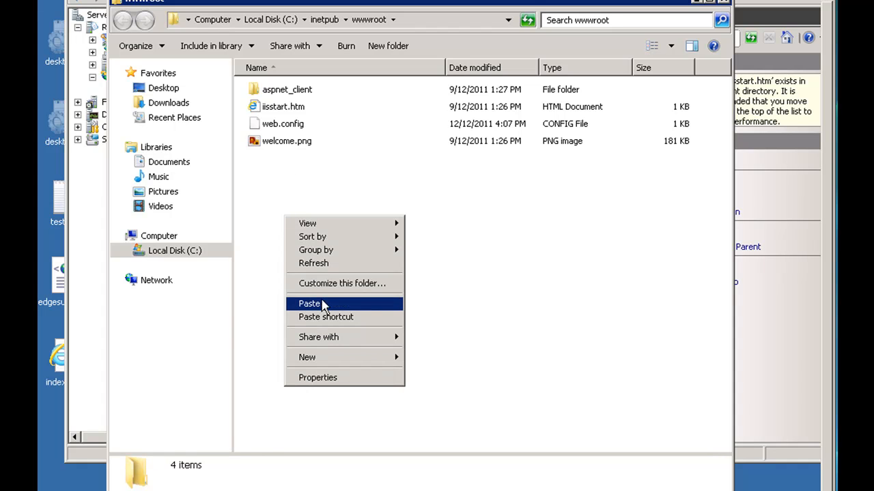
click(308, 303)
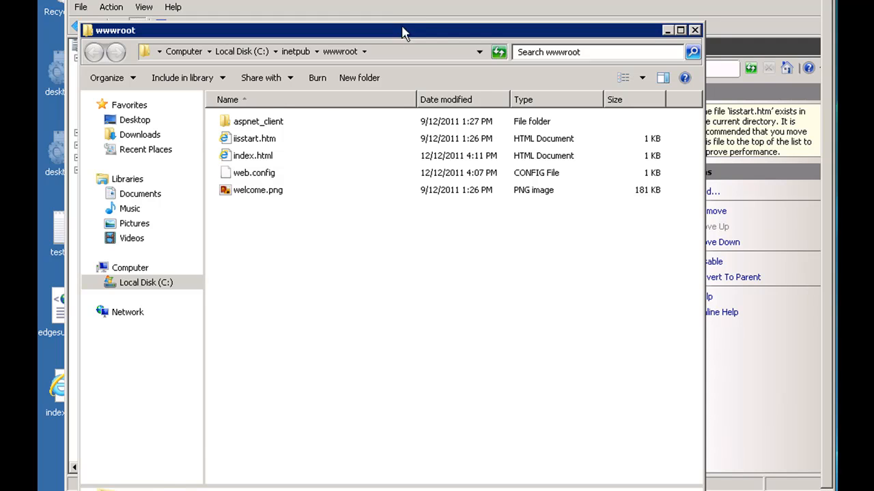
drag(404, 30, 404, 19)
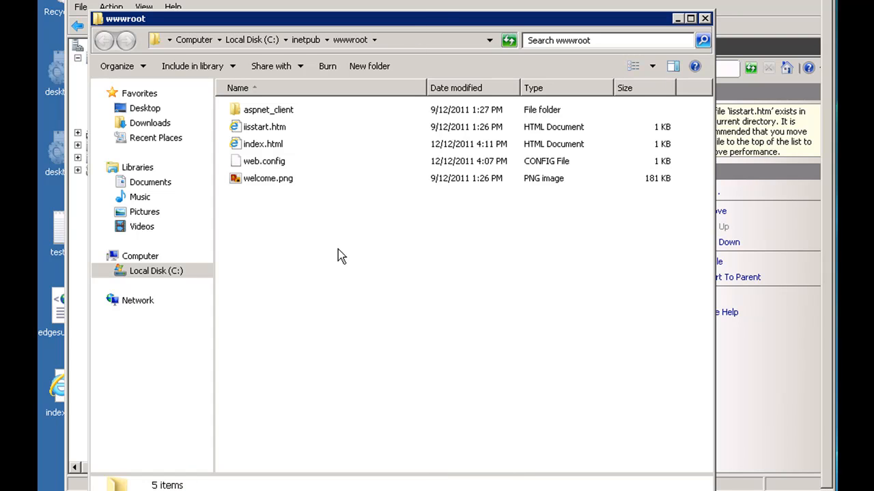
mouse_move(388, 42)
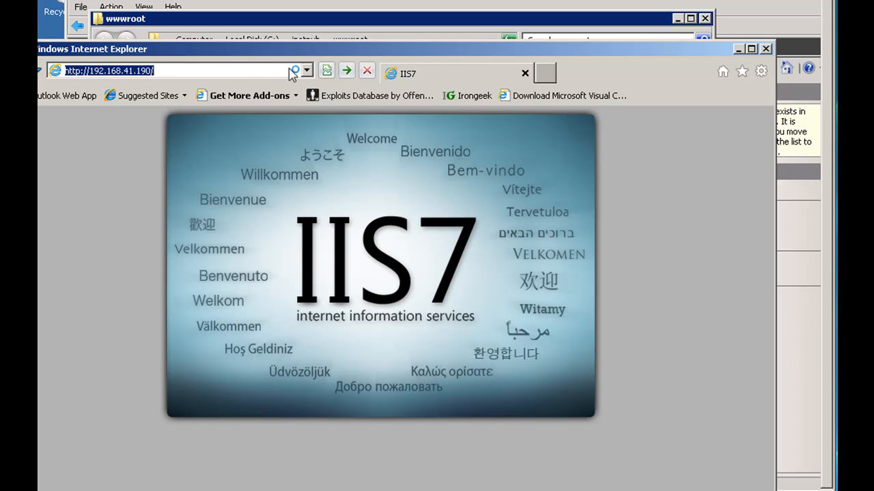
mouse_move(347, 71)
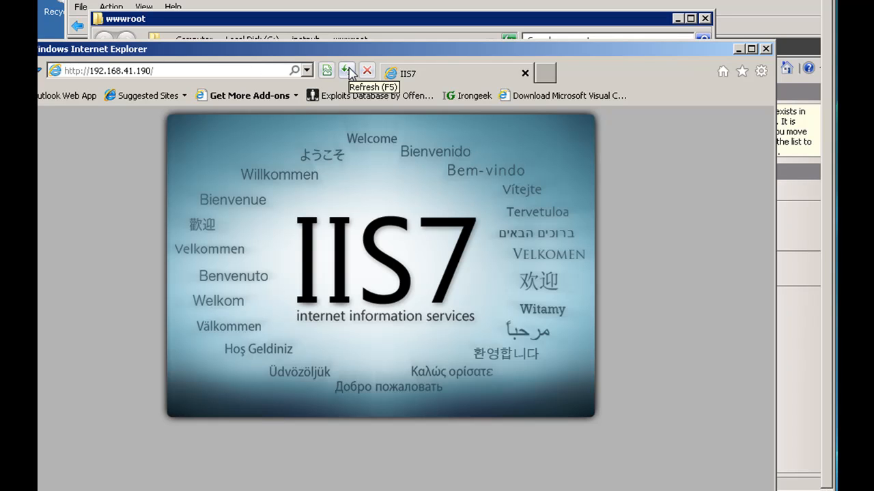
click(347, 71)
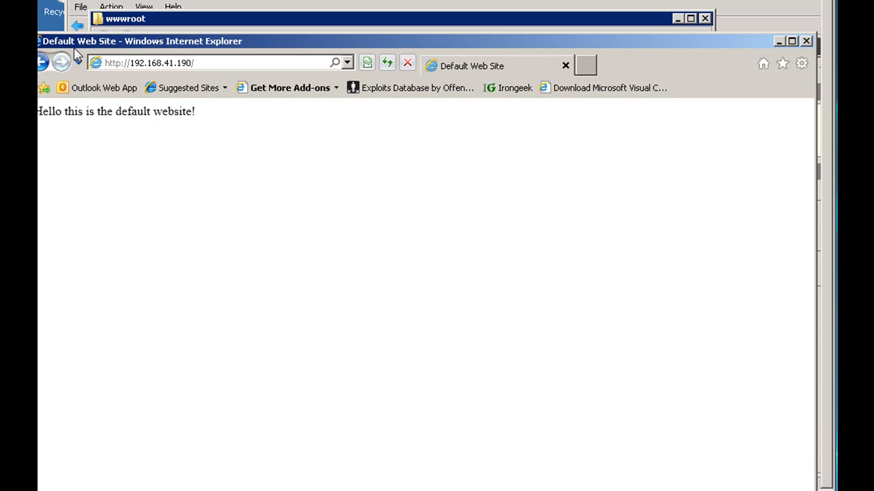
mouse_move(197, 129)
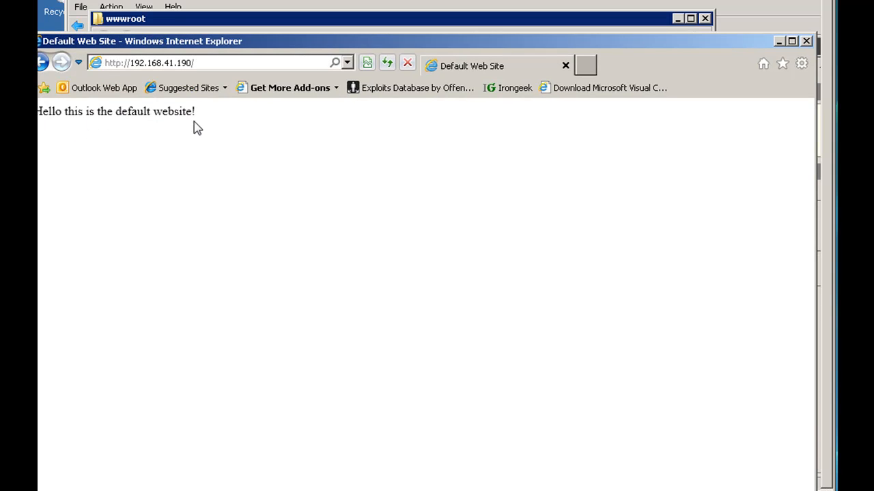
mouse_move(454, 46)
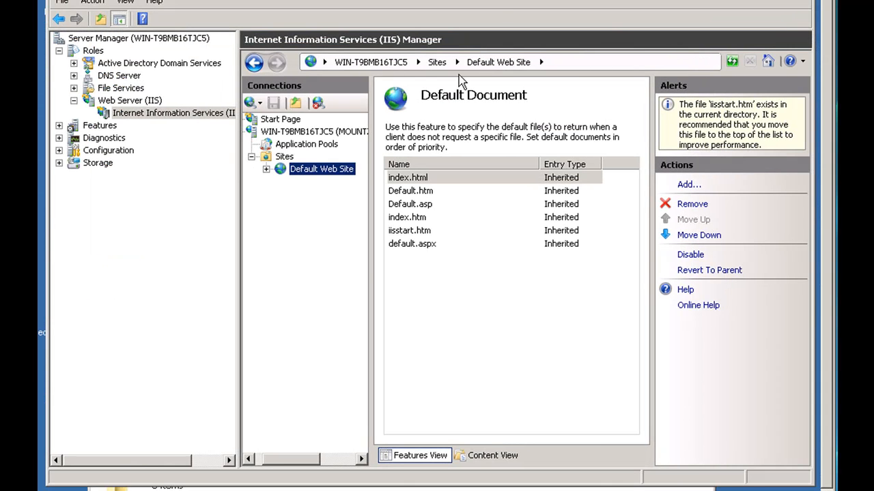
mouse_move(507, 145)
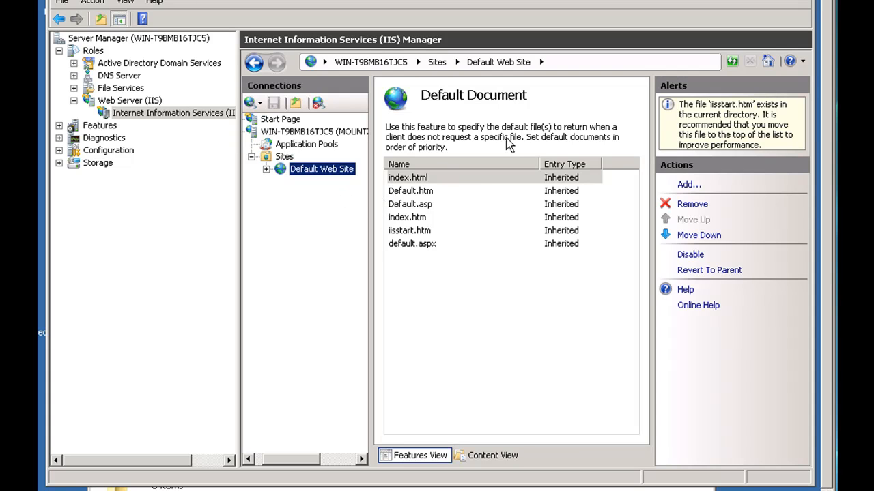
mouse_move(362, 232)
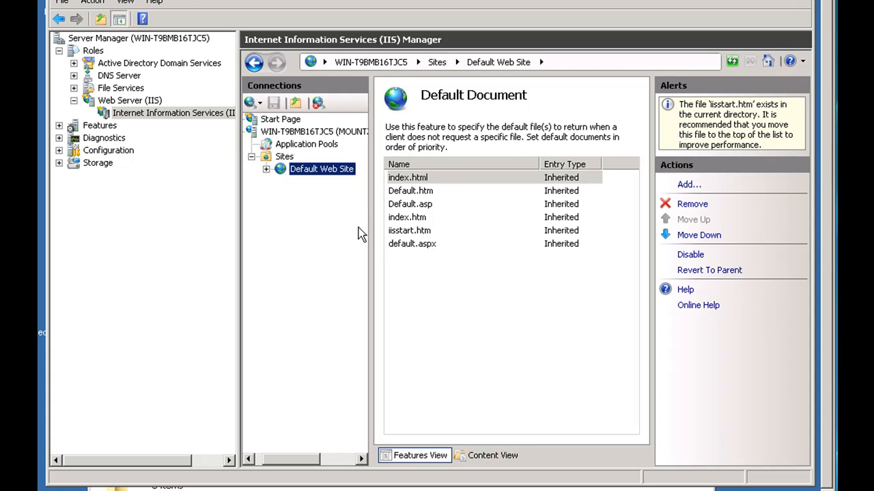
mouse_move(293, 198)
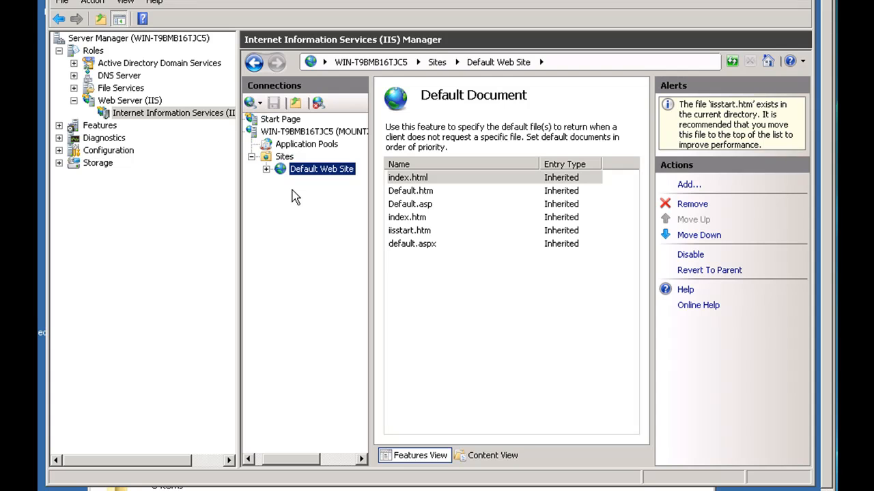
mouse_move(551, 322)
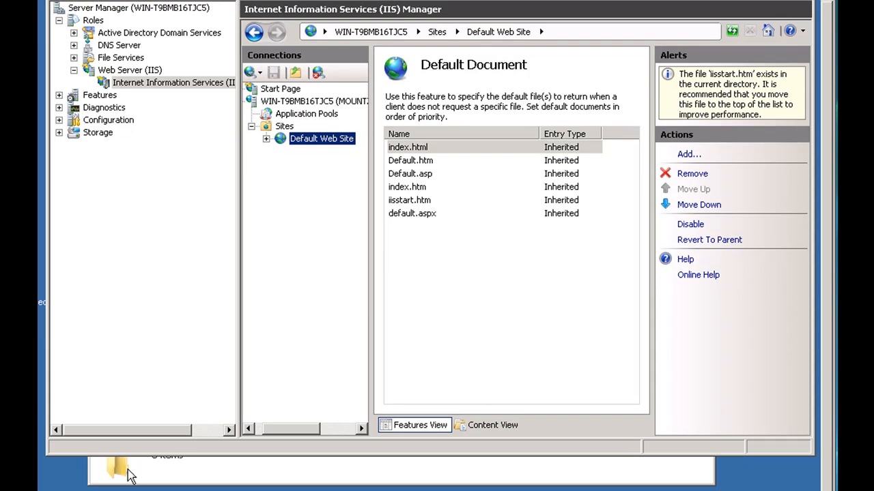
- Browse from Computer into C:\inetpub\wwwroot and select index.html
click(122, 475)
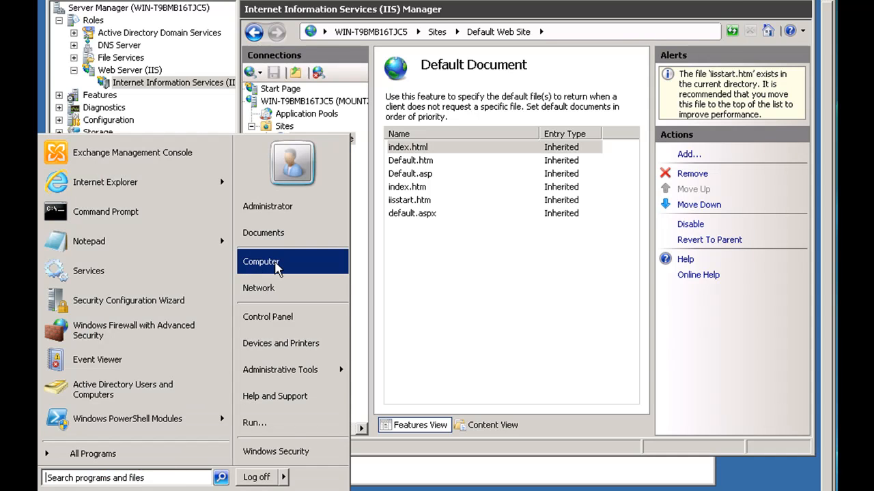
click(261, 262)
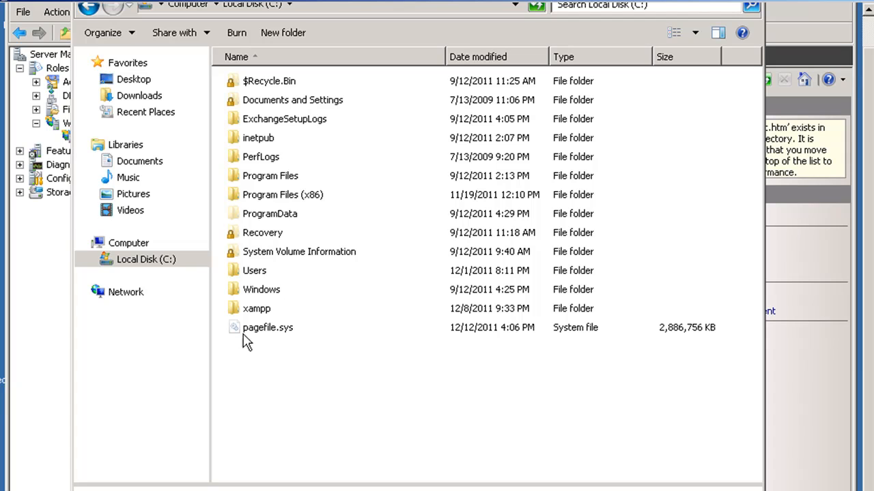
mouse_move(260, 150)
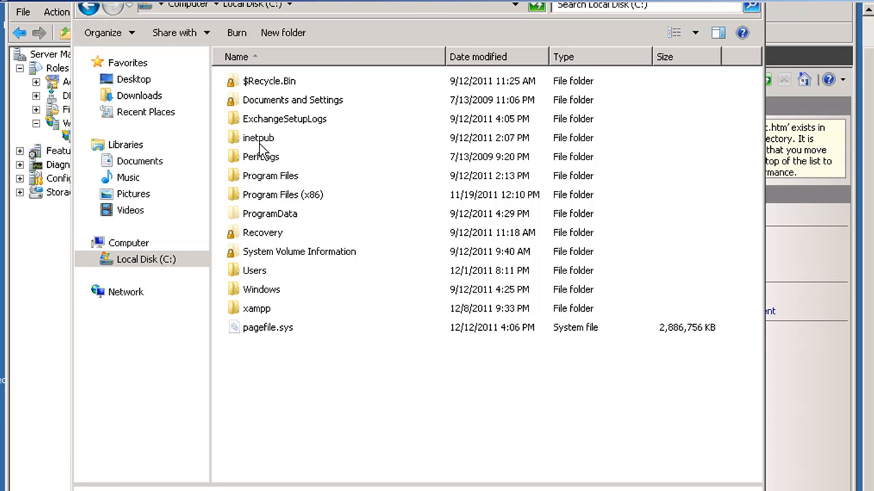
double_click(258, 137)
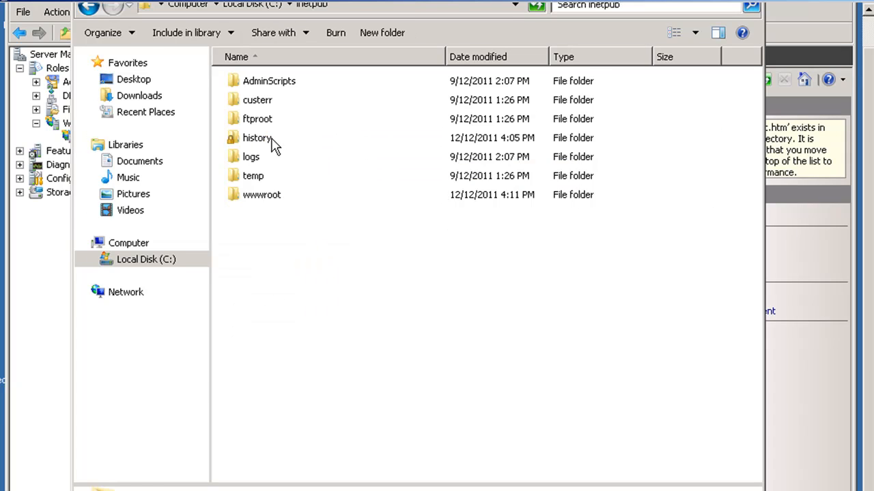
mouse_move(259, 207)
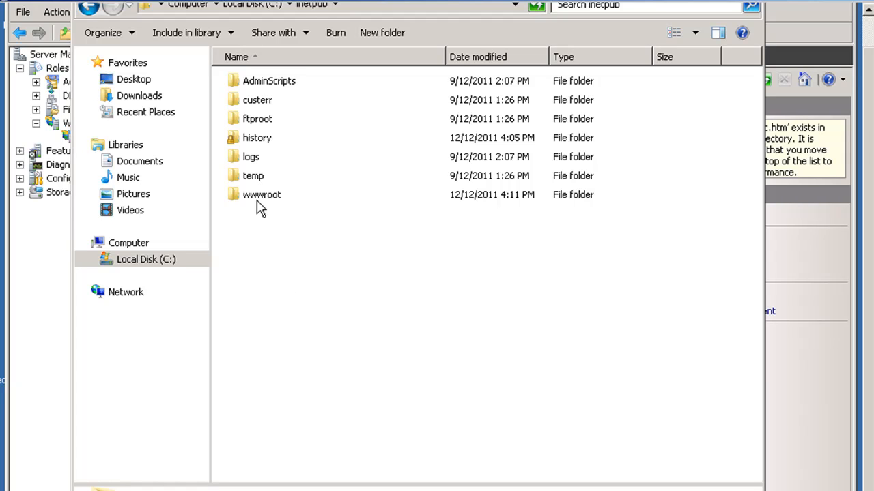
double_click(262, 193)
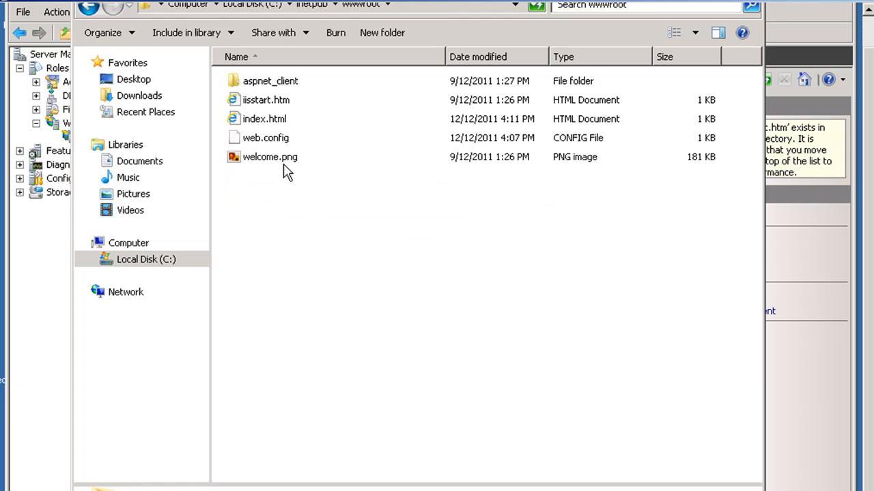
click(265, 118)
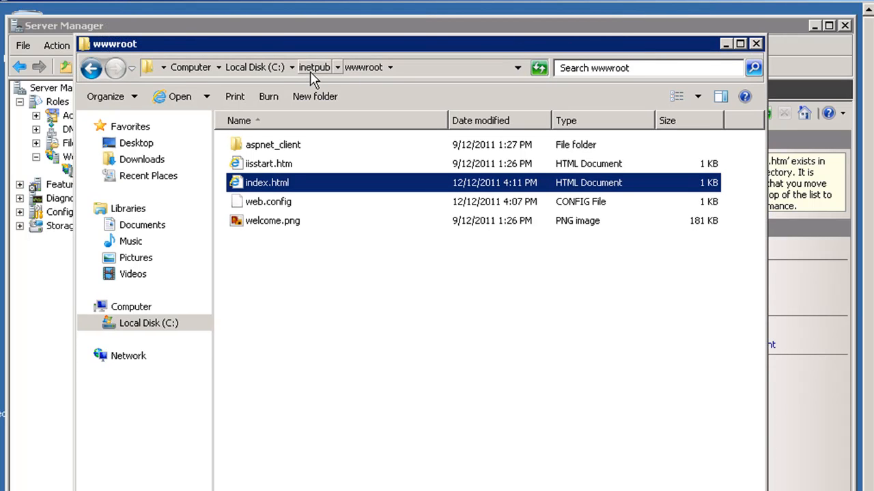
- Confirm inetpub's ftproot folder is empty, go up to Local Disk (C:), and minimize Explorer
click(314, 67)
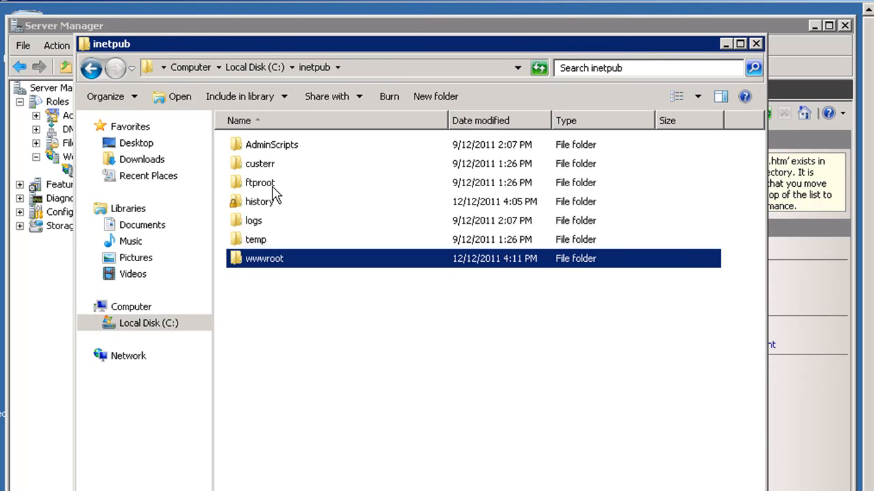
mouse_move(235, 184)
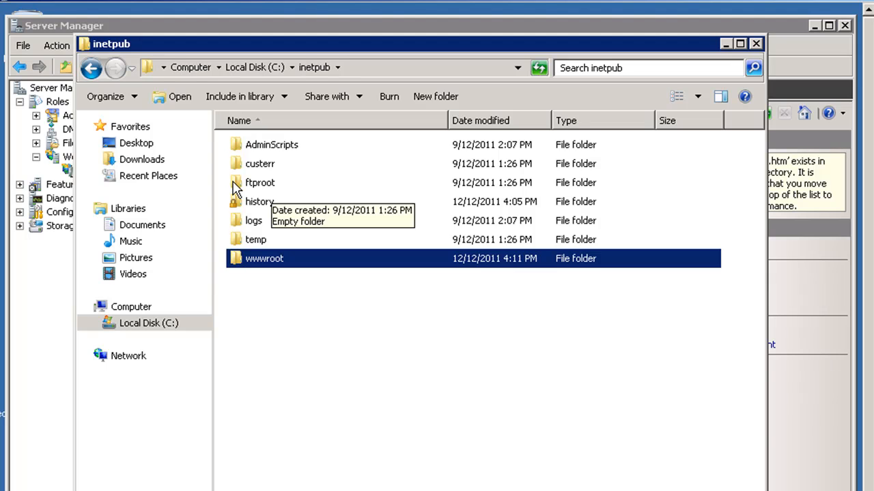
double_click(259, 183)
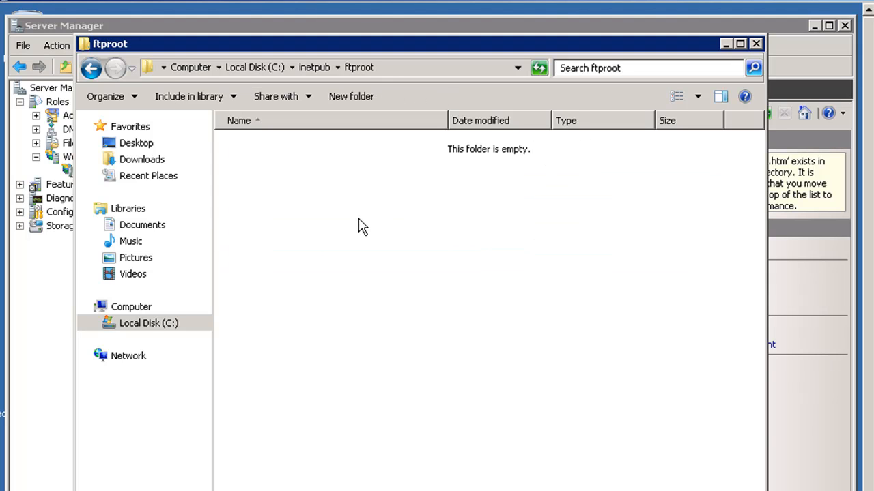
mouse_move(450, 322)
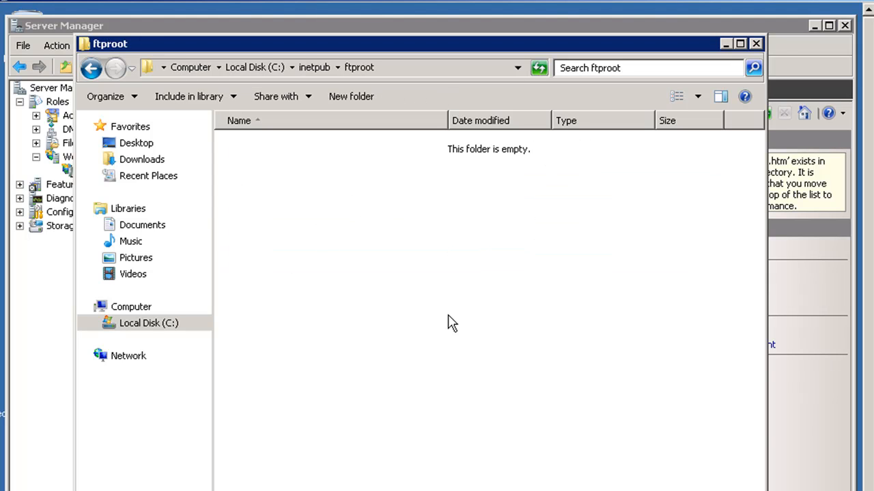
mouse_move(374, 262)
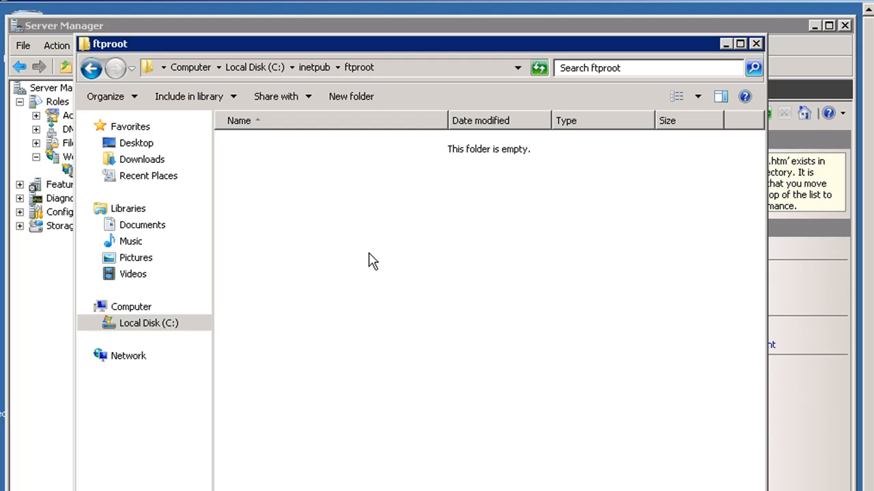
mouse_move(287, 235)
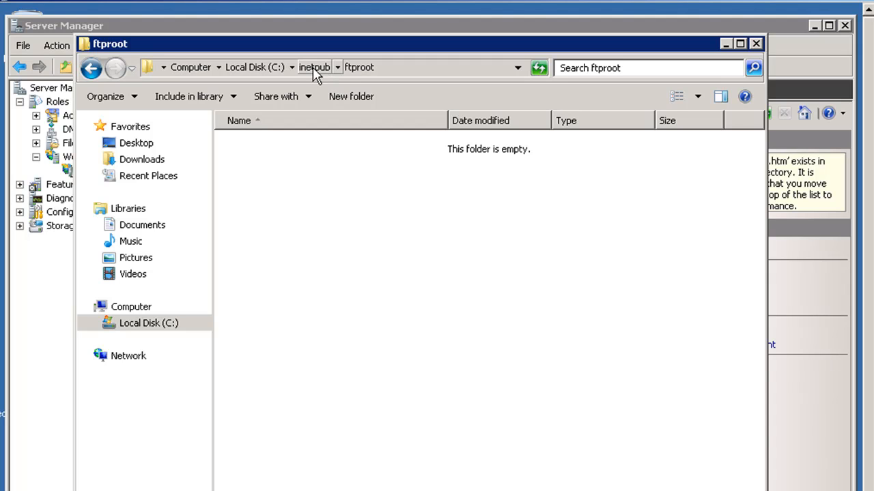
click(314, 67)
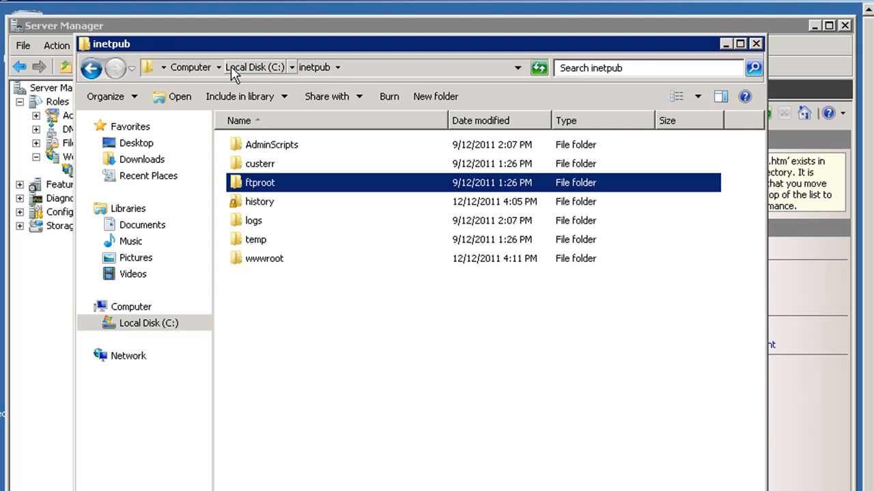
click(254, 67)
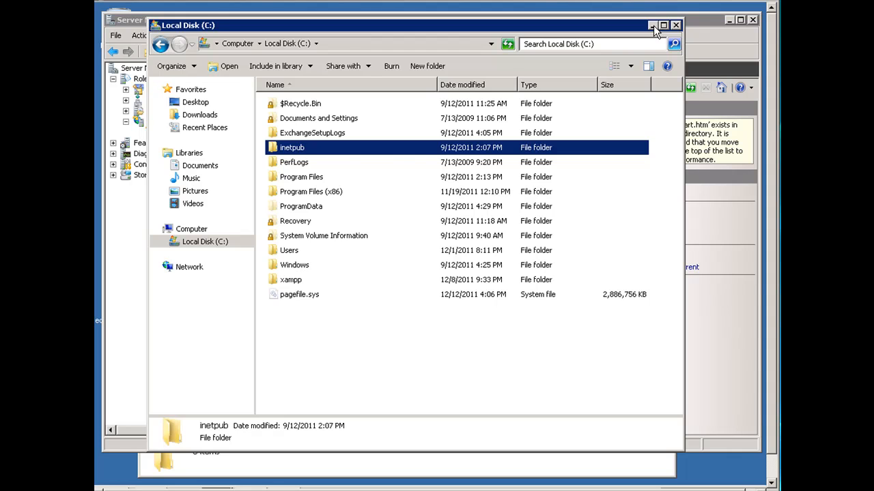
click(651, 24)
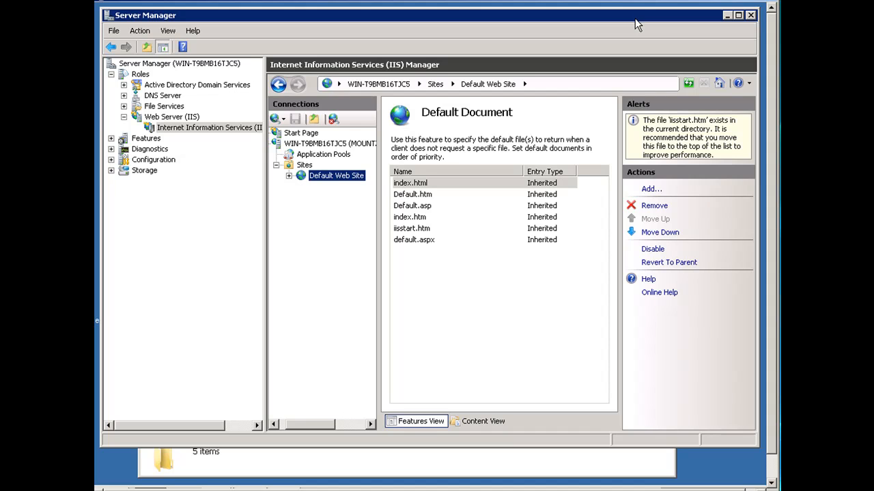
mouse_move(150, 12)
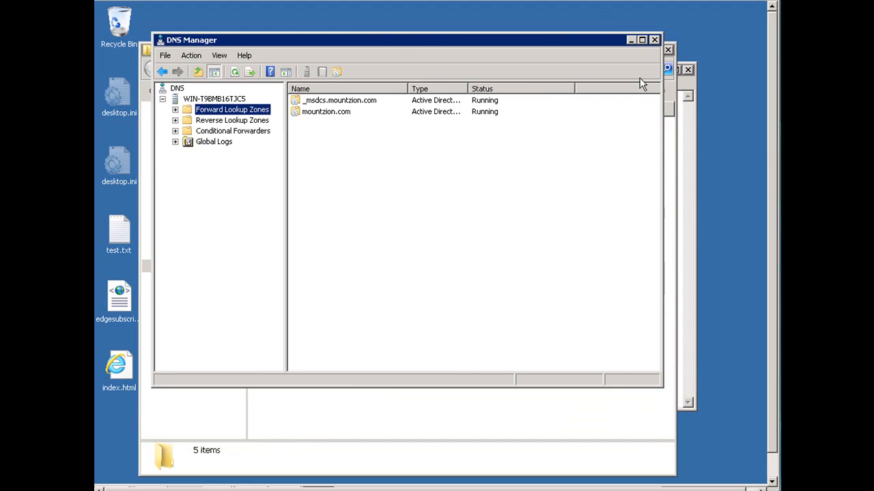
mouse_move(202, 144)
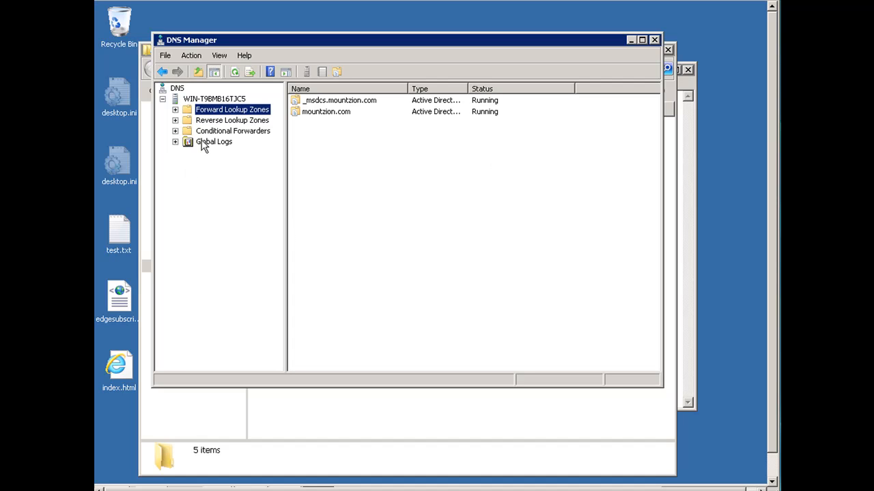
- Expand Forward Lookup Zones and show the mountzion.com zone's host records
click(175, 109)
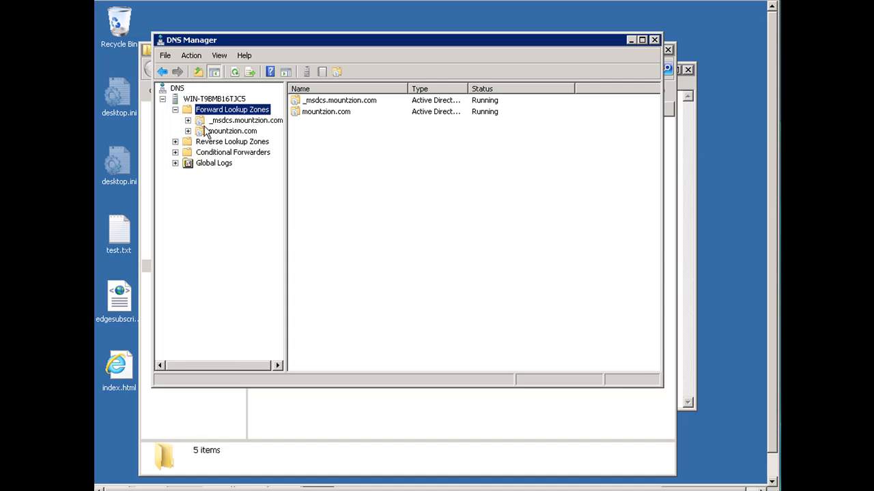
mouse_move(285, 52)
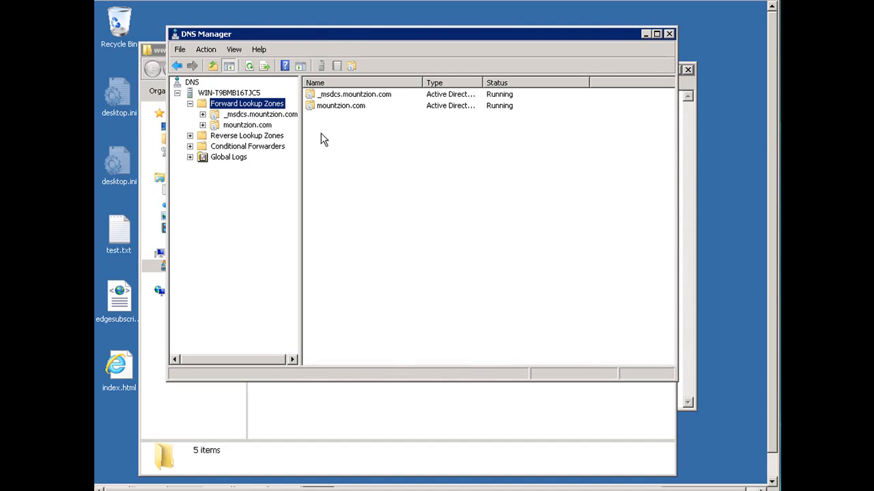
mouse_move(556, 391)
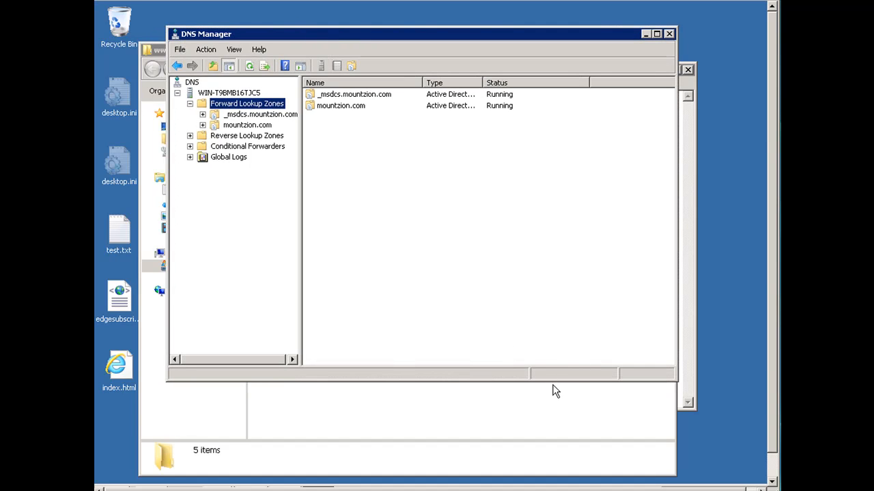
drag(553, 371, 548, 431)
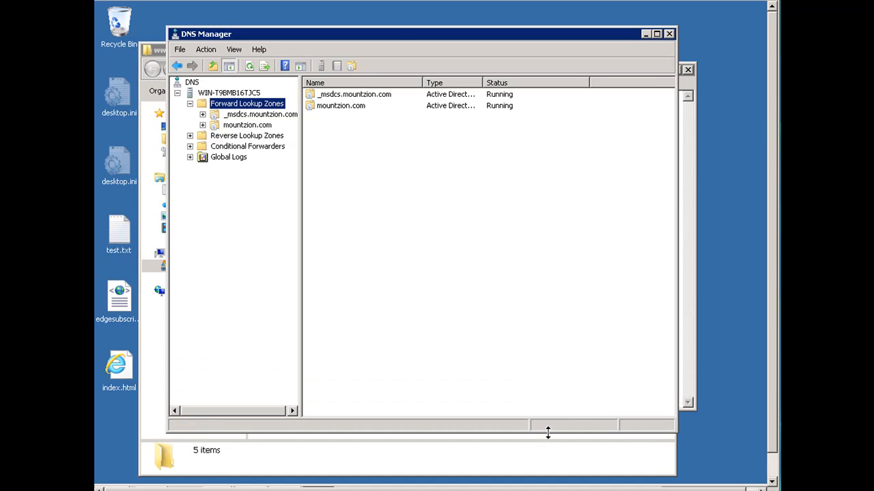
mouse_move(204, 131)
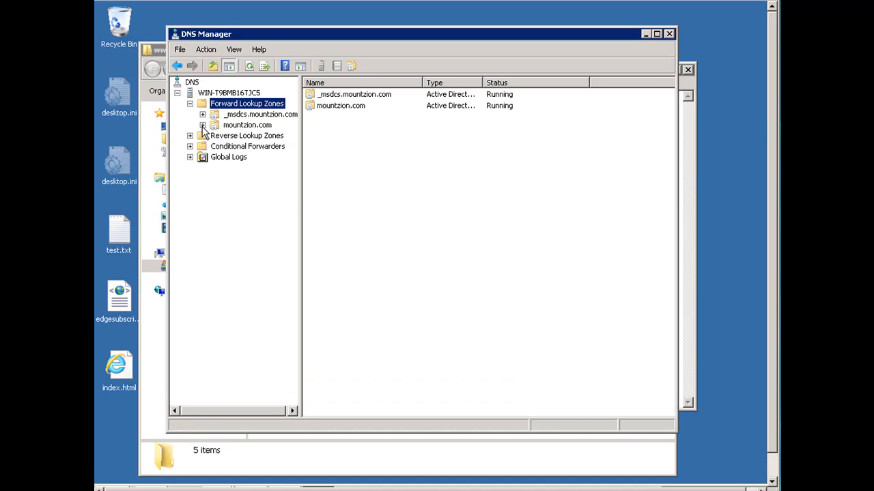
mouse_move(246, 135)
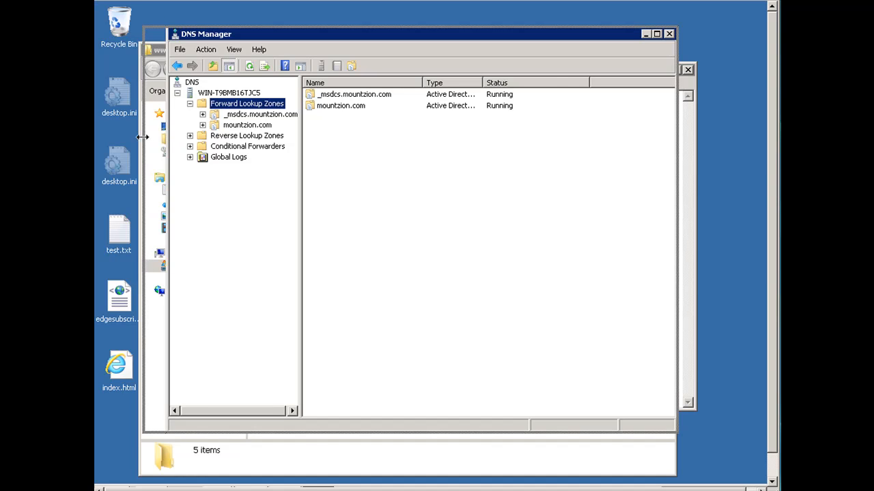
click(247, 125)
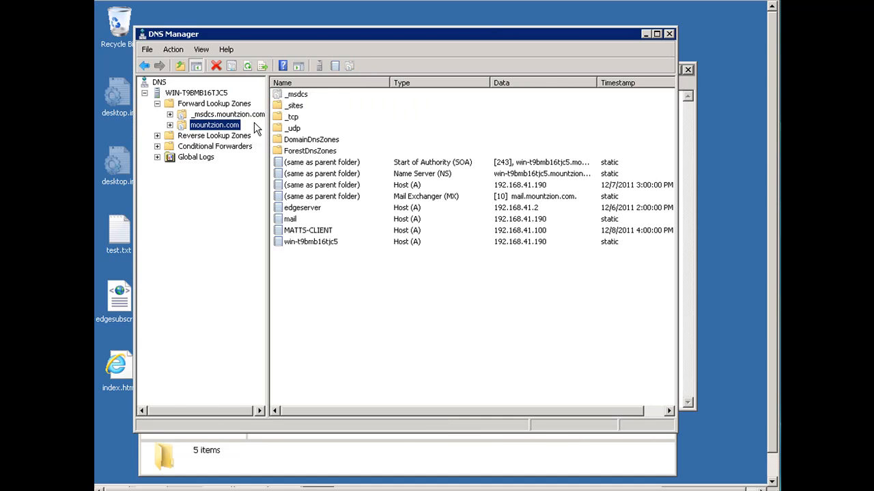
mouse_move(342, 253)
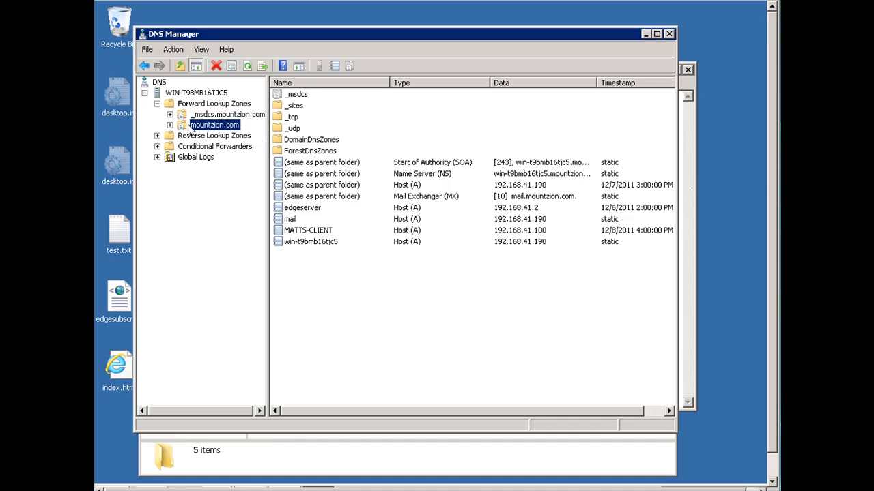
mouse_move(106, 144)
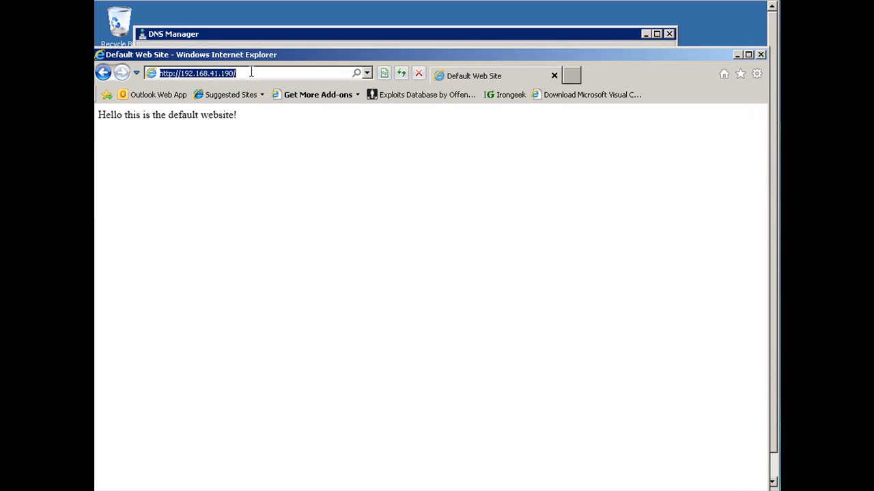
- Browse to mountzion.com and confirm the default website greeting appears
text(mount)
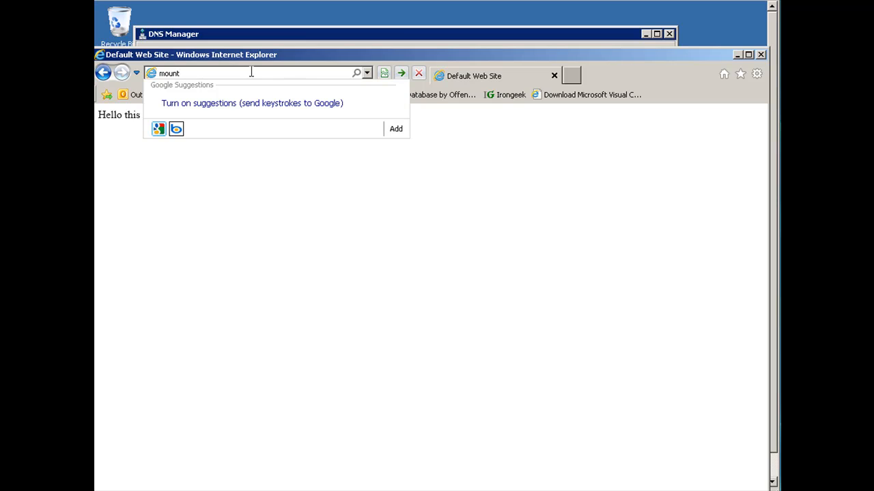
text(zion.com)
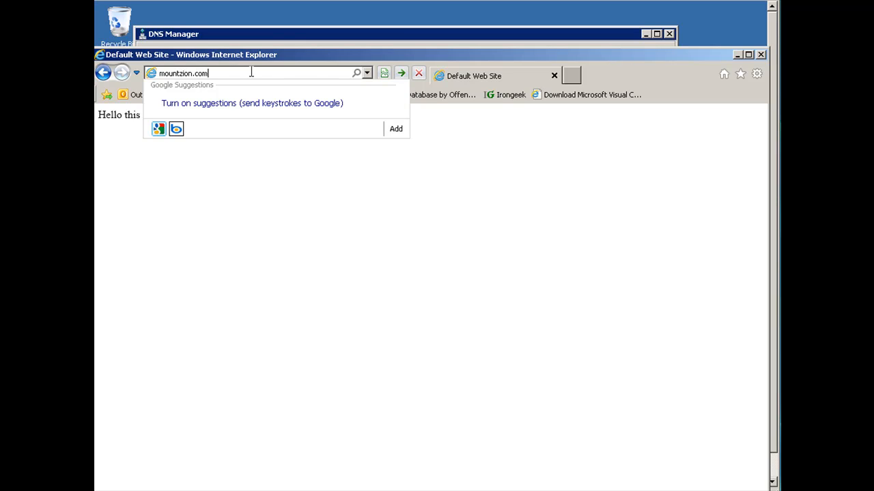
mouse_move(285, 60)
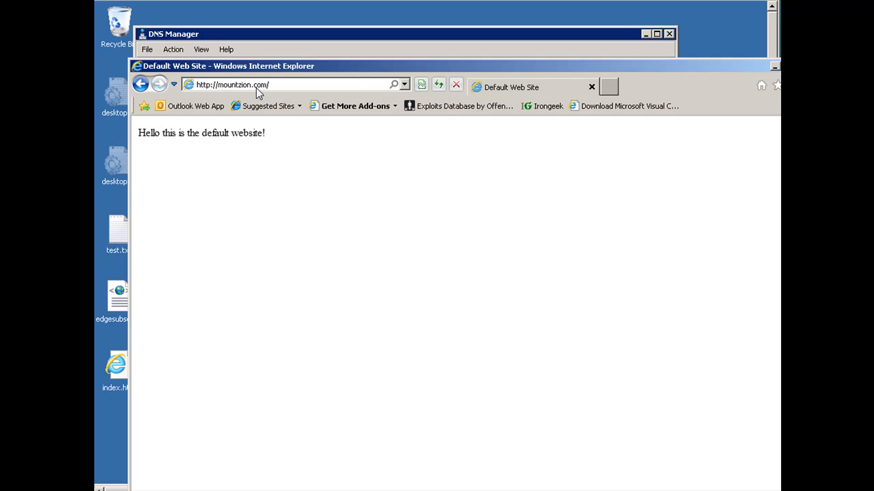
mouse_move(435, 71)
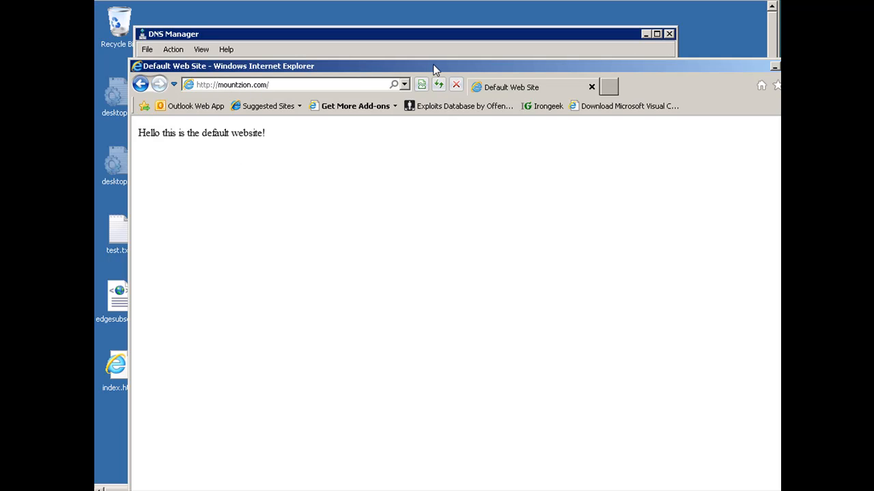
drag(434, 66, 324, 68)
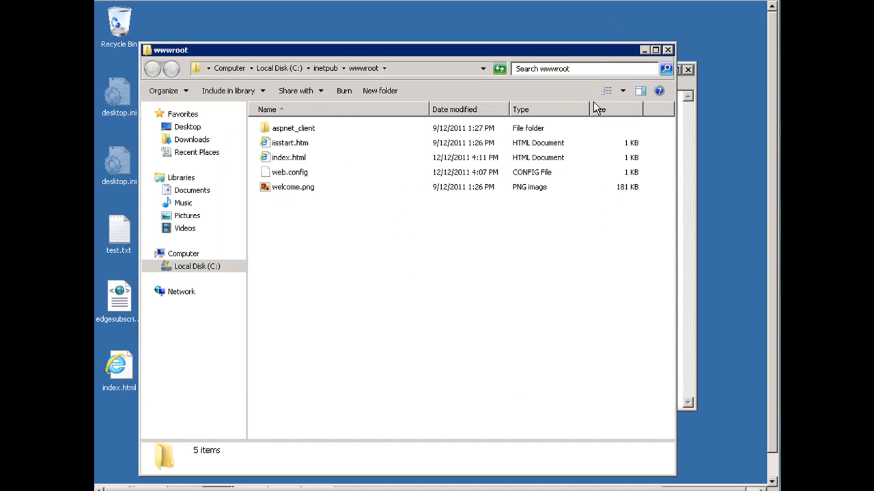
mouse_move(516, 56)
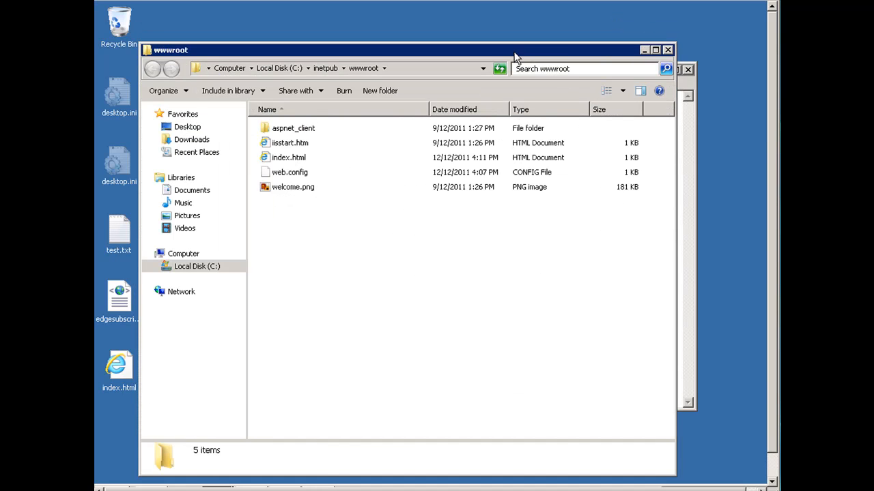
- Reposition the wwwroot window and list the IIS Sites showing Default Web Site on port 80
drag(512, 49, 533, 36)
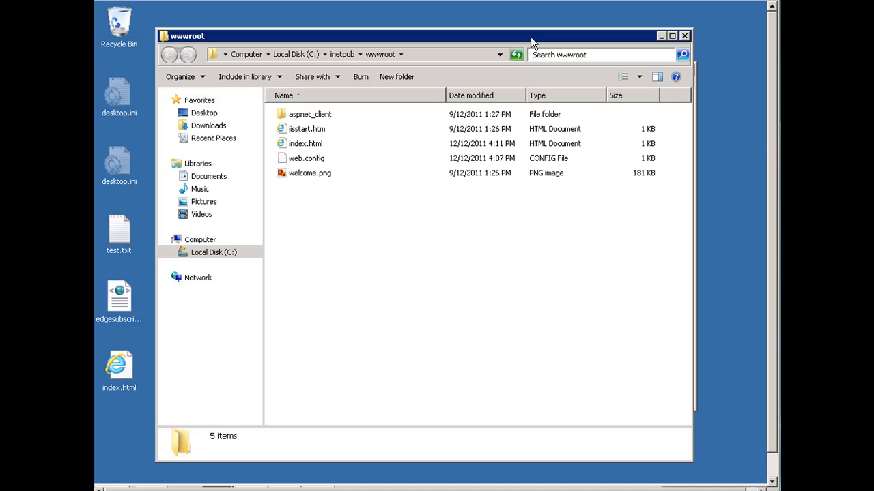
mouse_move(527, 230)
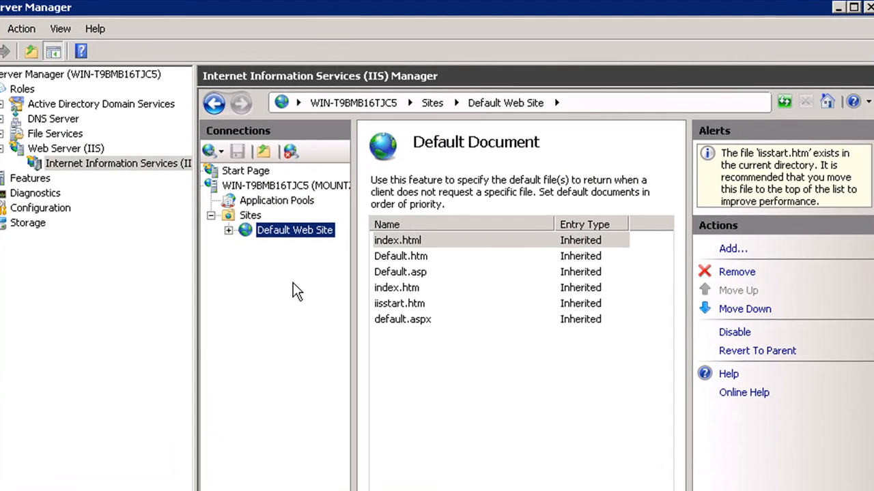
mouse_move(232, 226)
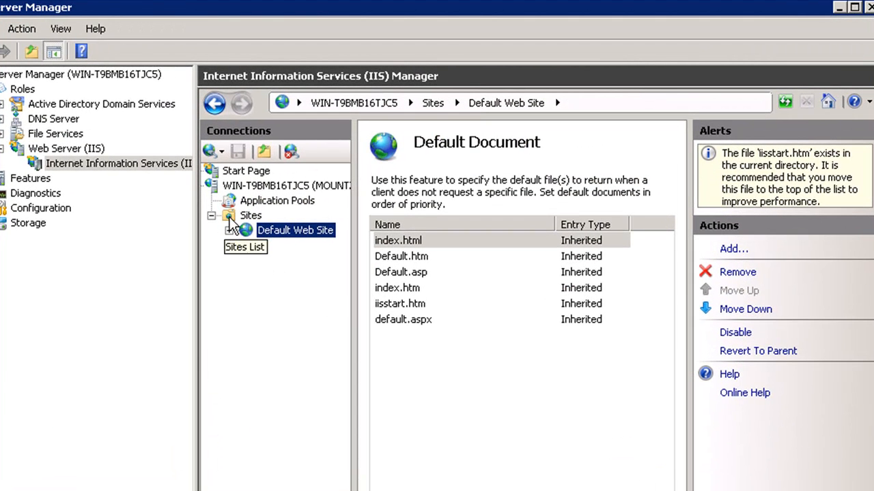
click(251, 216)
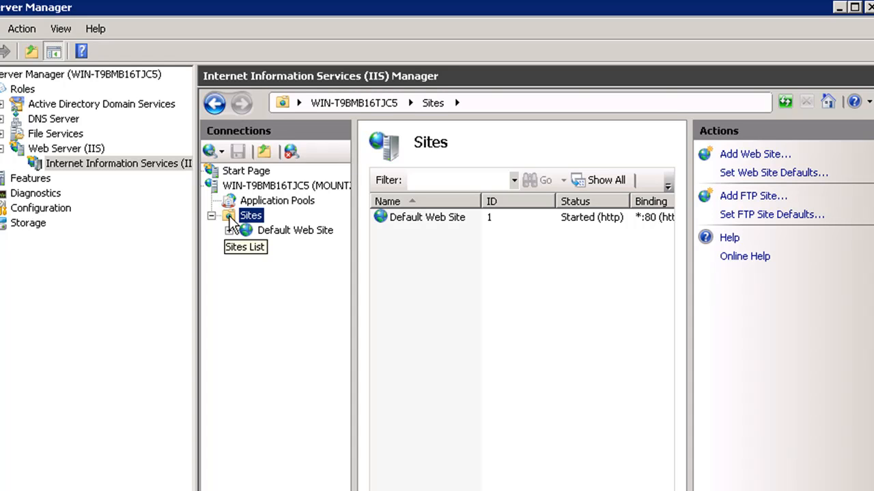
mouse_move(246, 336)
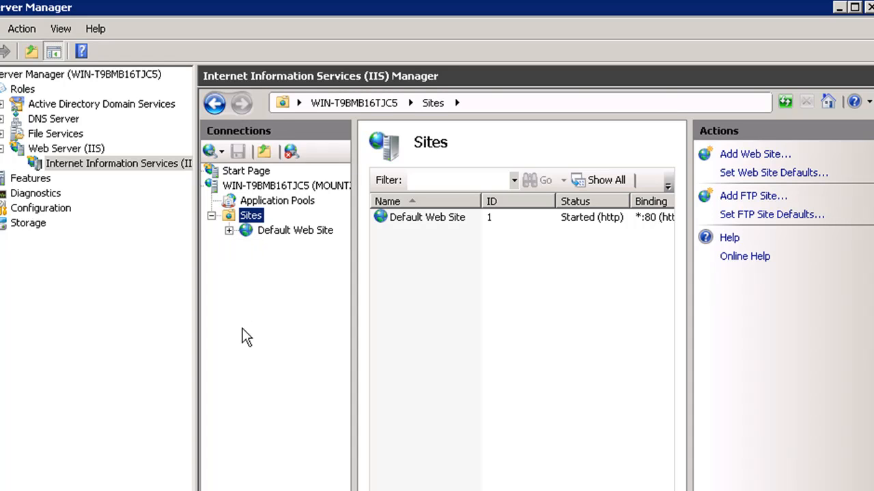
mouse_move(243, 219)
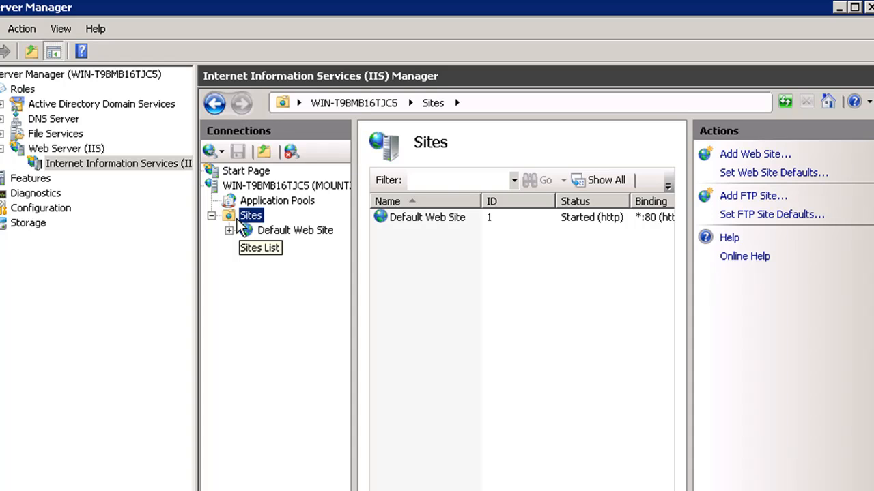
mouse_move(303, 230)
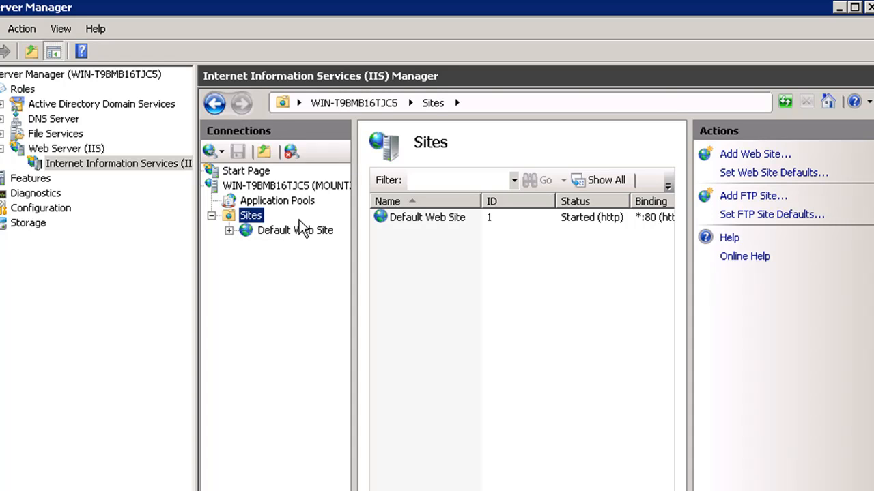
mouse_move(377, 307)
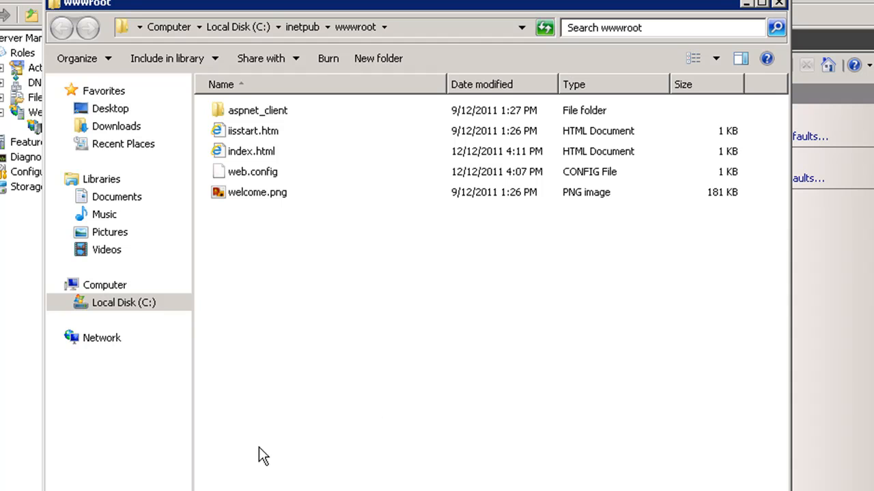
- In C:\inetpub\ftproot, create a new folder named mountzion
click(62, 27)
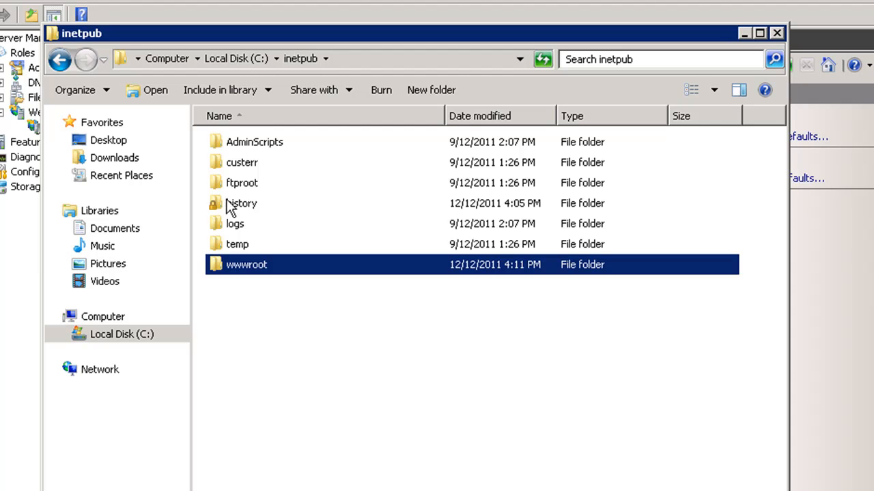
double_click(240, 183)
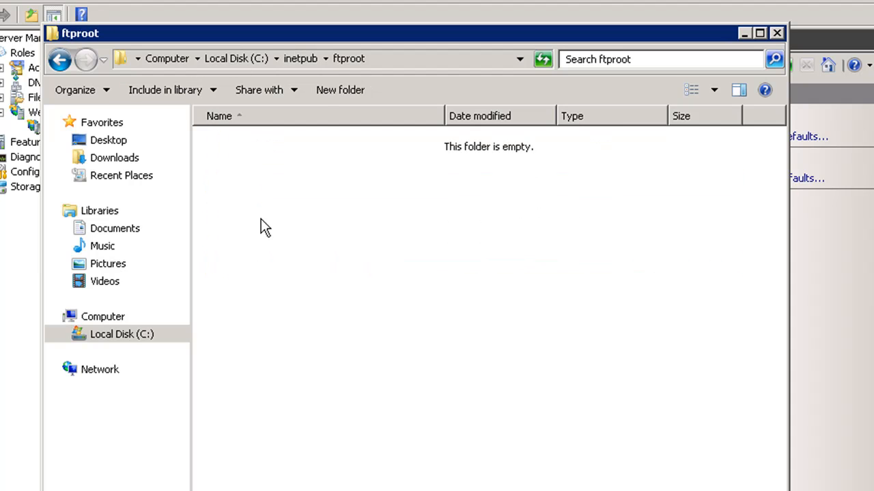
right_click(264, 227)
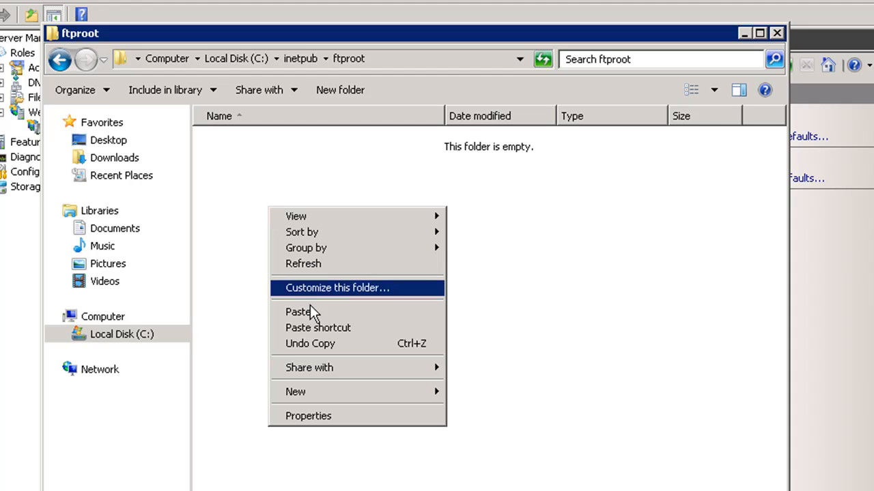
mouse_move(297, 311)
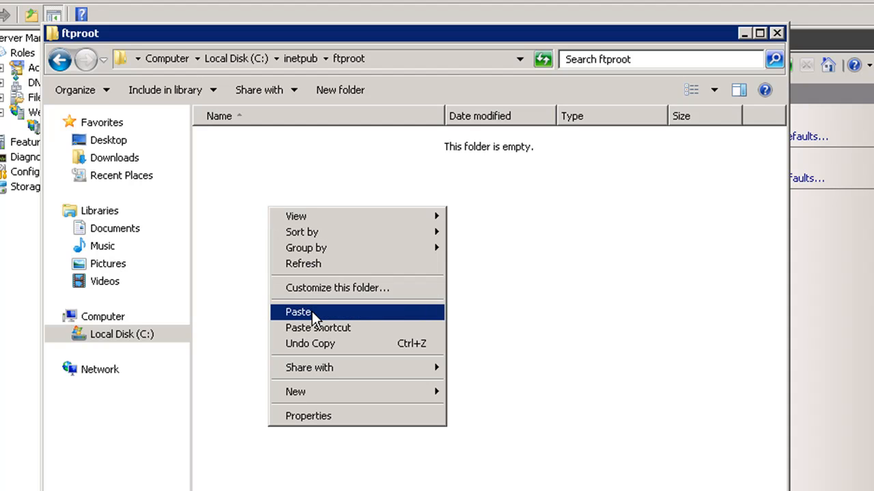
mouse_move(314, 399)
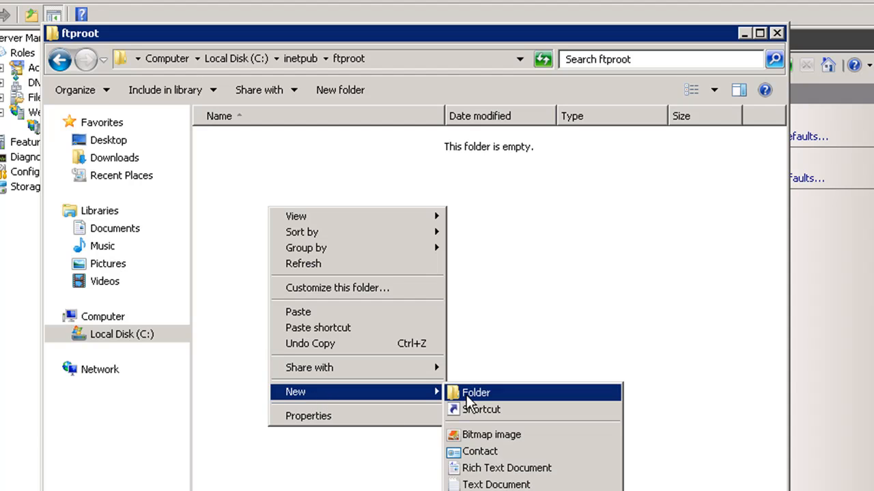
click(475, 393)
text(mountzion)
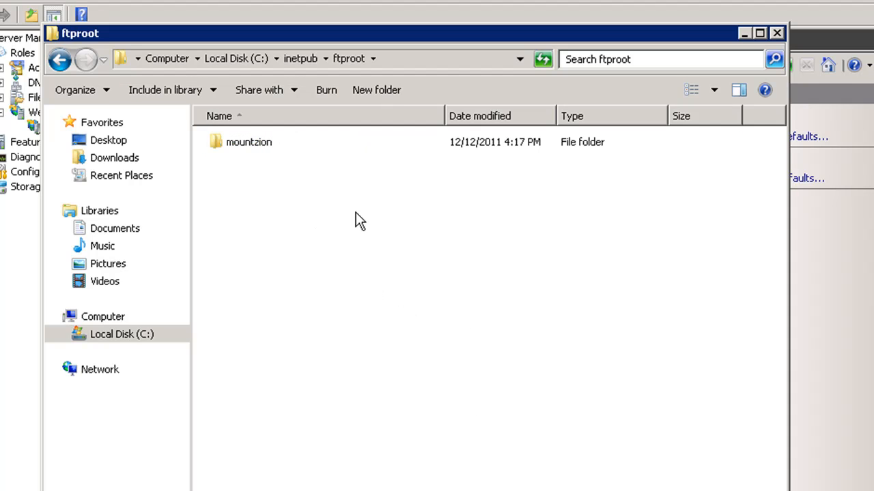
click(249, 142)
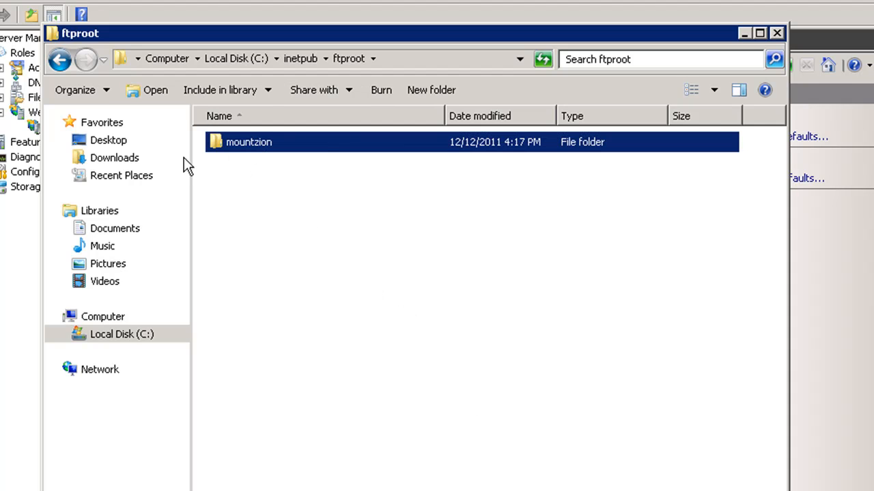
mouse_move(237, 149)
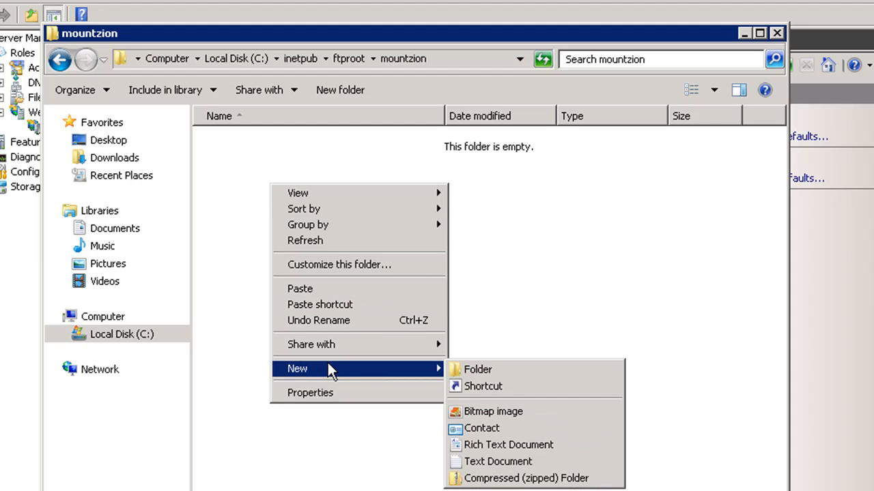
- Create a dan folder inside mountzion and browse back into the empty dan folder
click(477, 369)
text(dan)
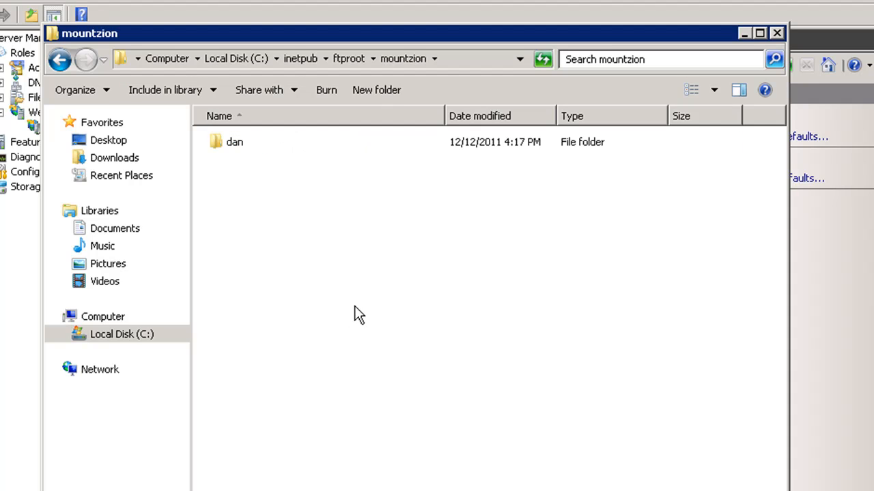
click(235, 142)
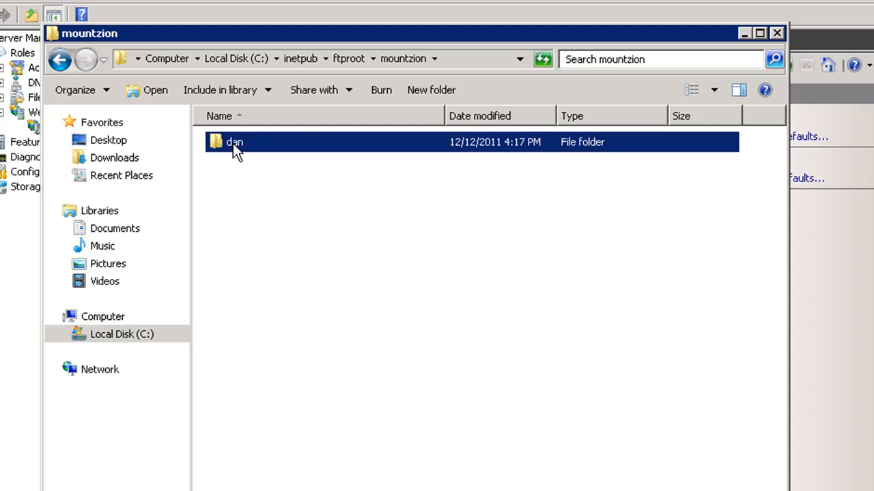
mouse_move(240, 151)
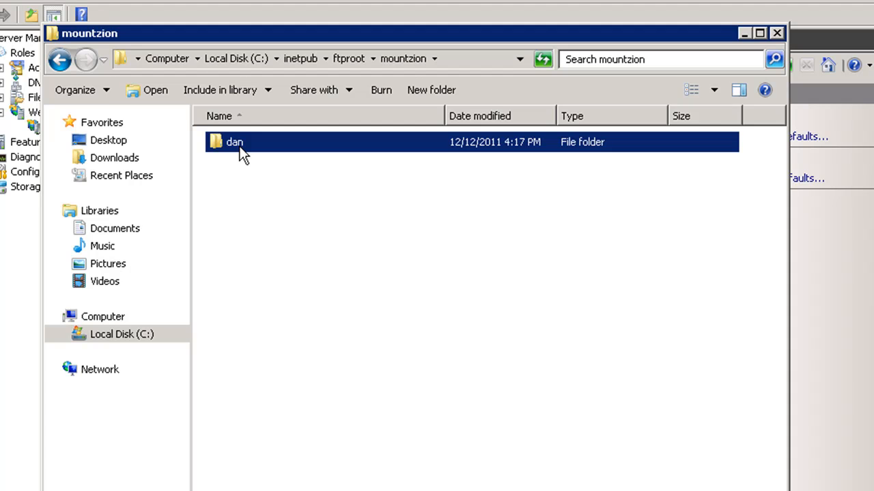
mouse_move(300, 57)
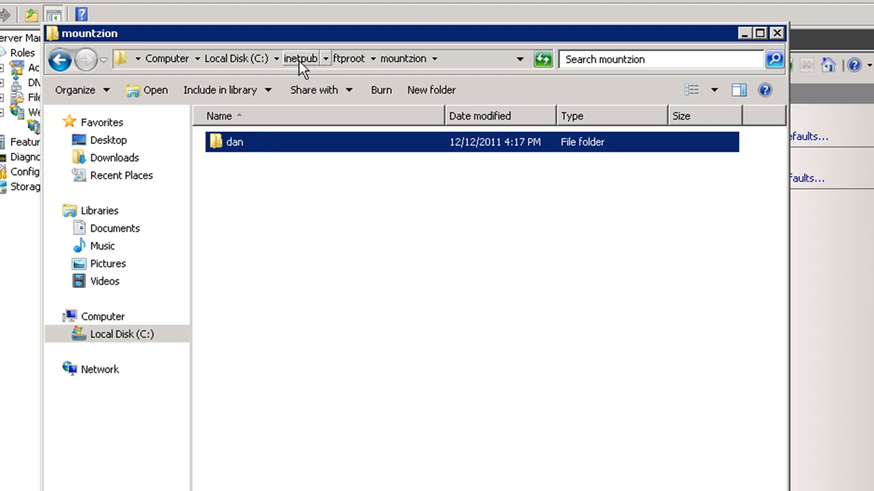
click(236, 58)
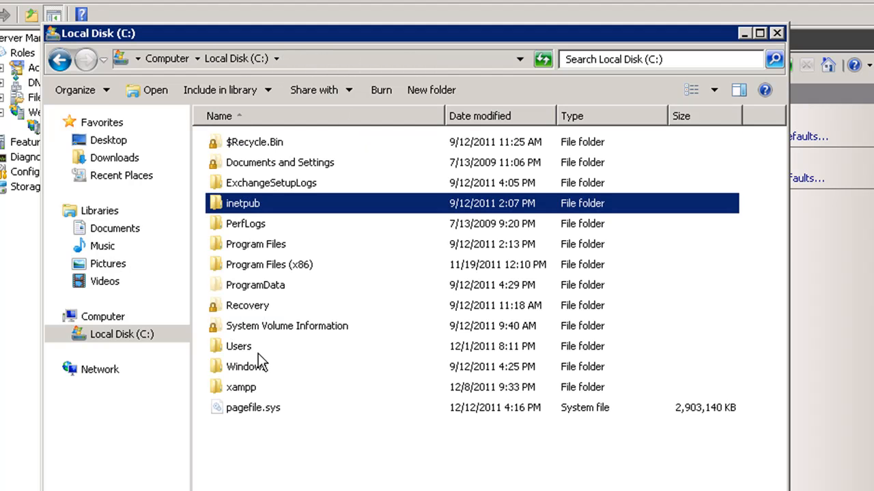
mouse_move(235, 217)
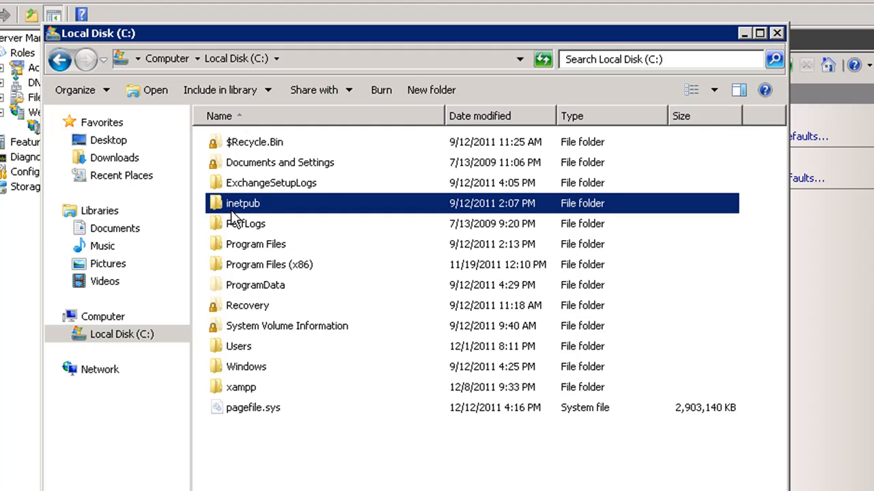
double_click(243, 202)
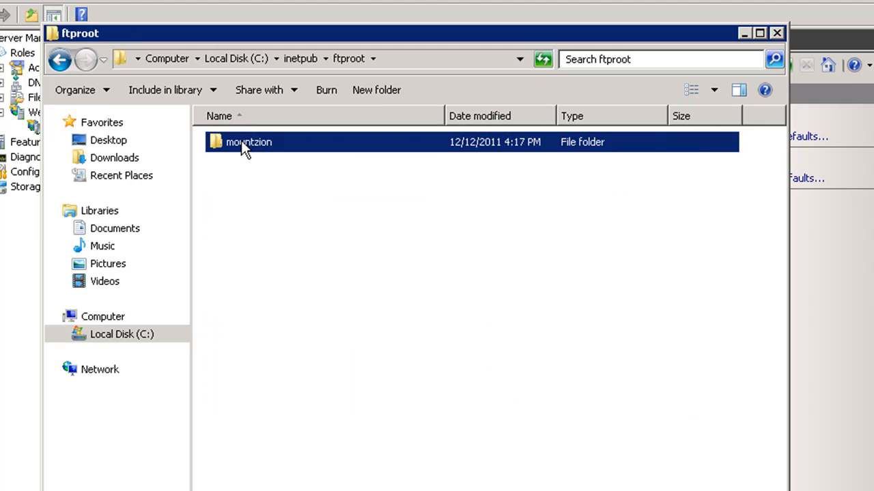
double_click(248, 142)
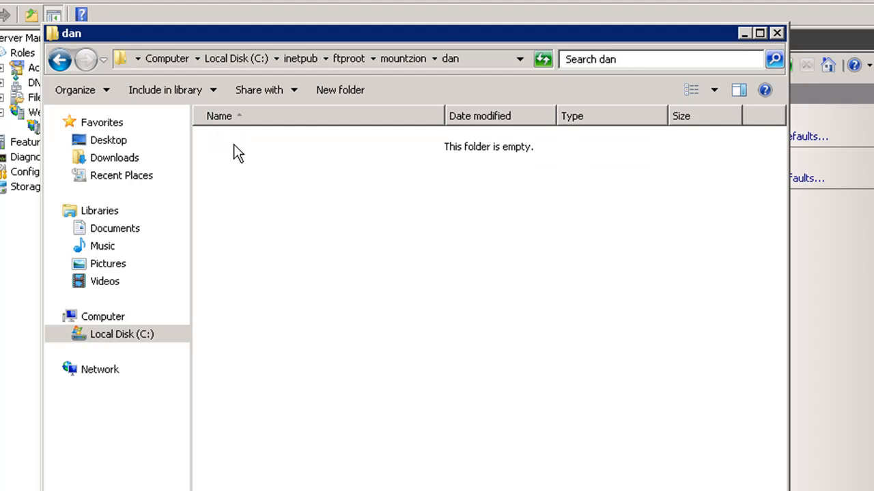
mouse_move(464, 90)
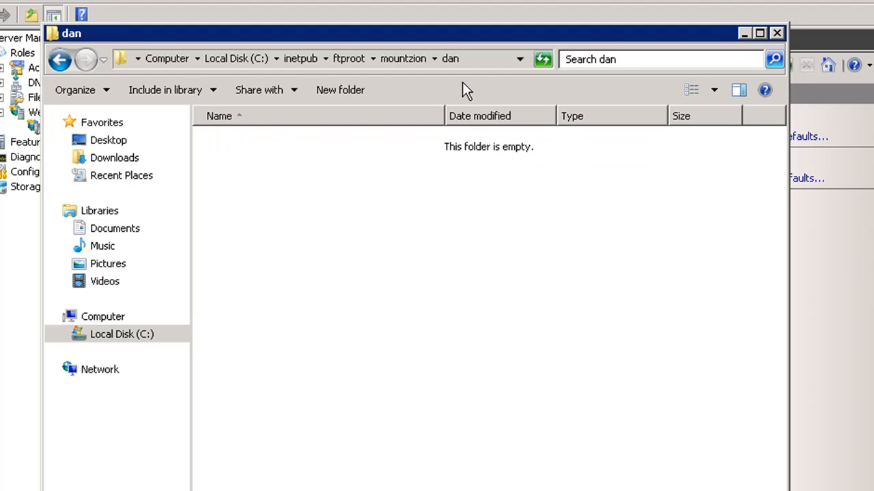
mouse_move(743, 32)
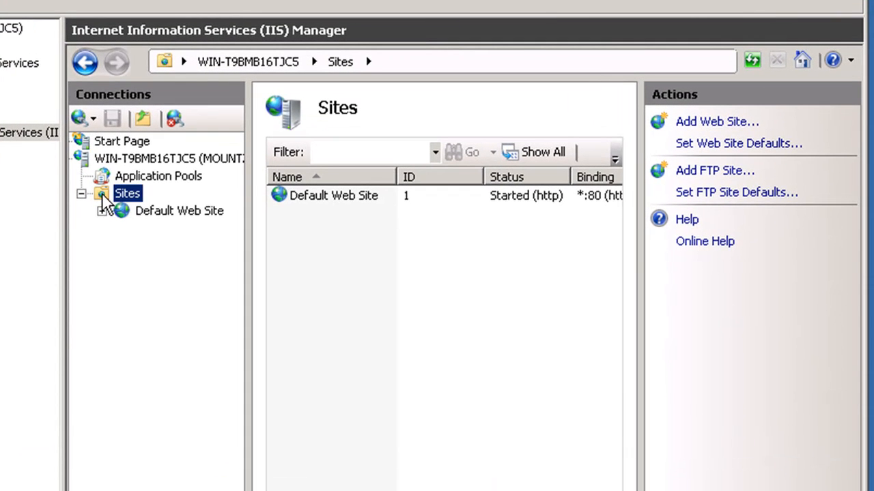
- Begin a new web site in IIS named dan
right_click(126, 194)
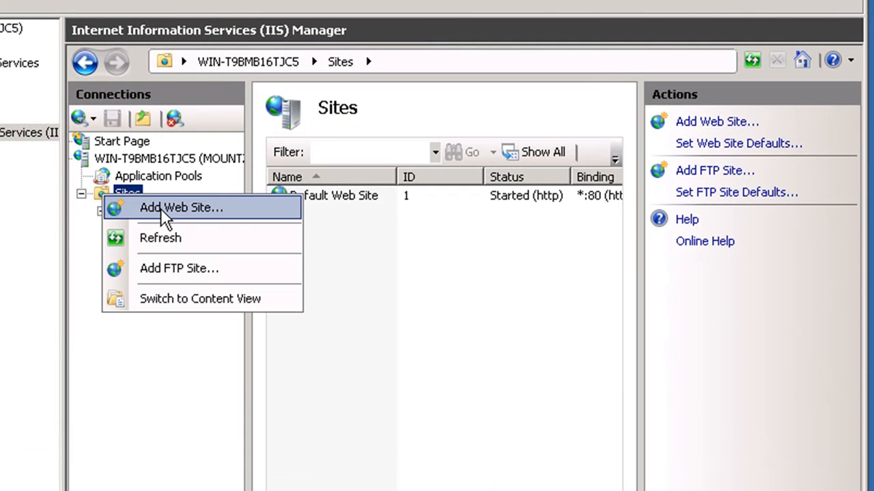
click(181, 208)
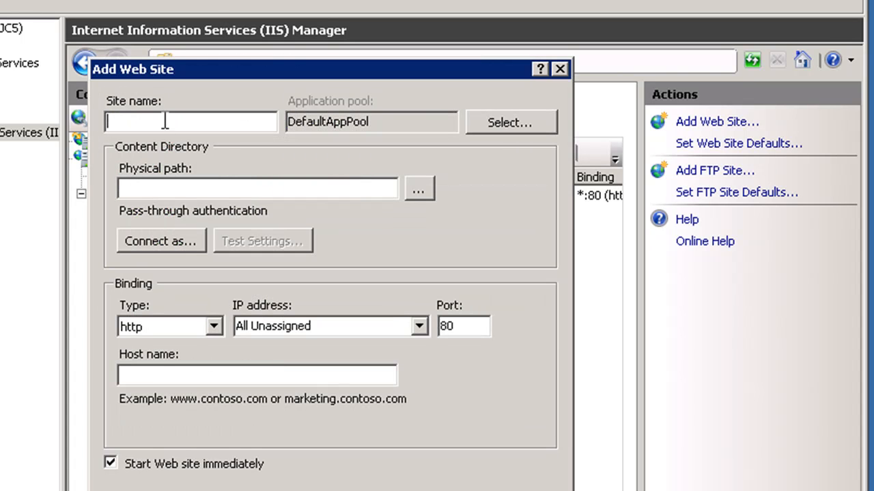
text(dan)
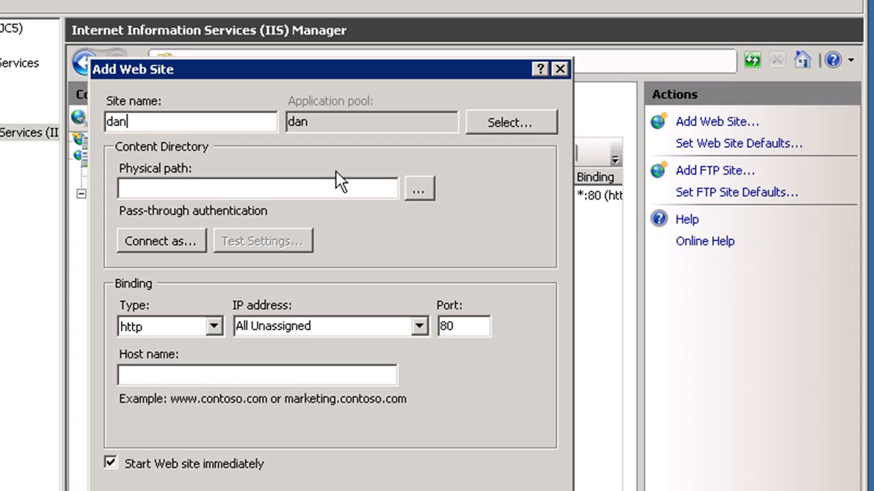
- Set the site's physical path to C:\inetpub\ftproot\mountzion\dan
click(418, 189)
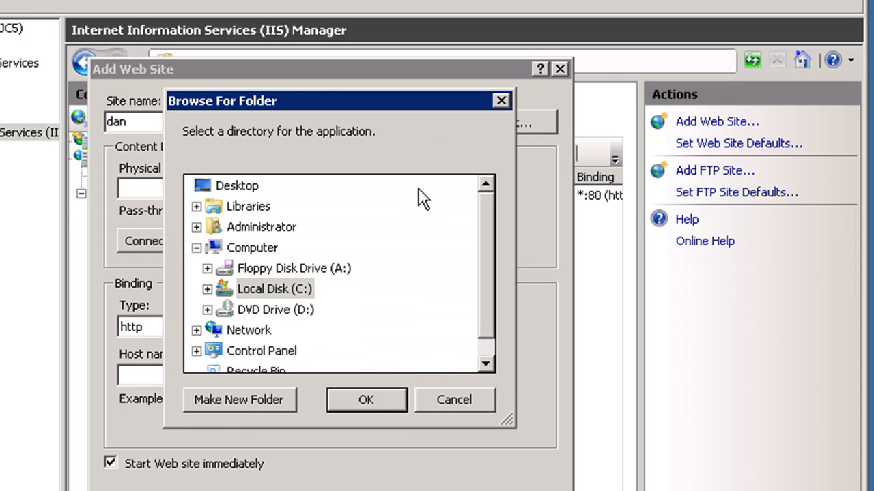
click(207, 290)
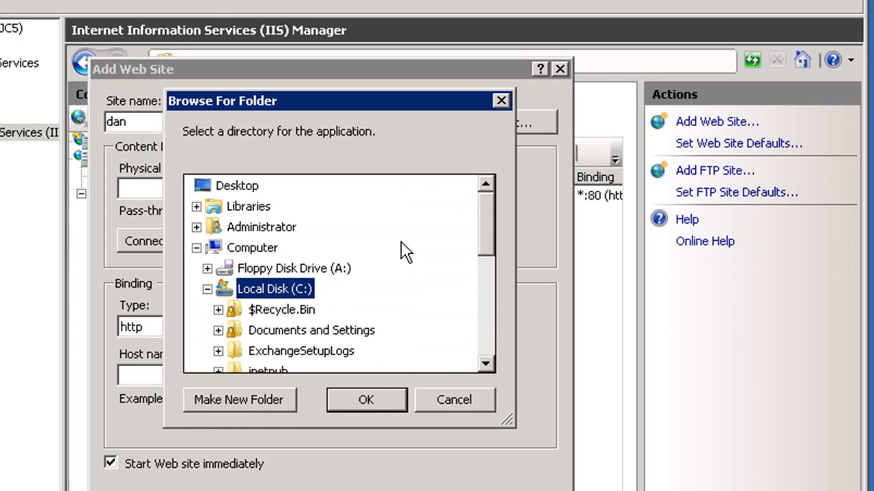
scroll(down, 3)
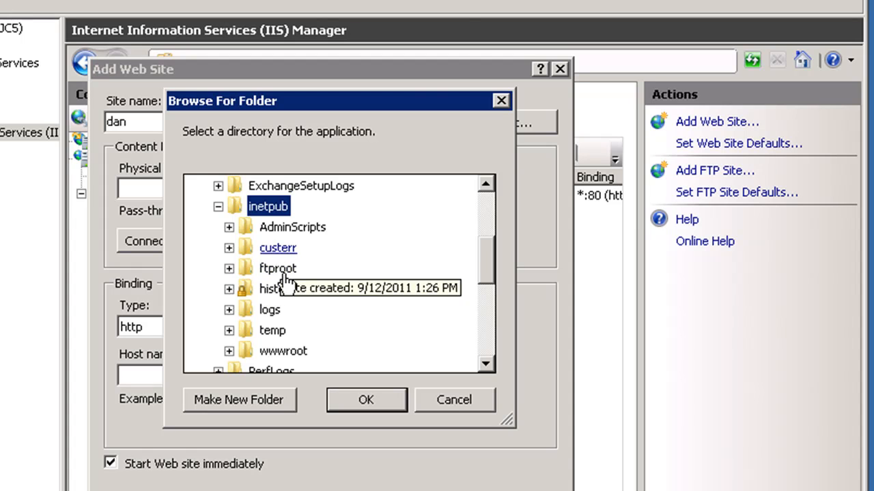
click(229, 267)
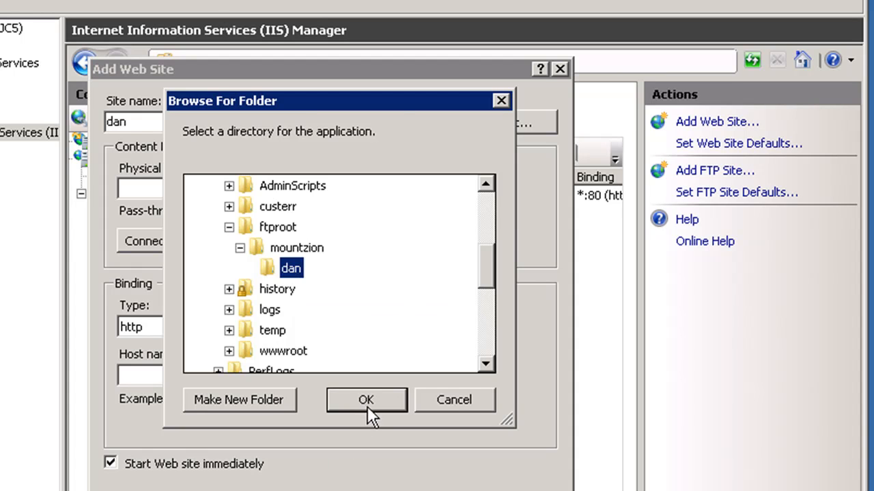
click(366, 400)
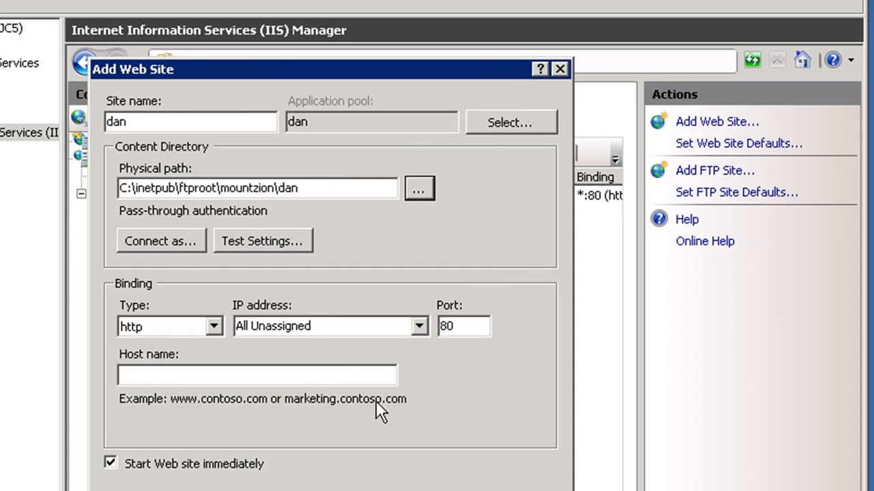
- Give the site the host name dan.mountzion.com
click(257, 374)
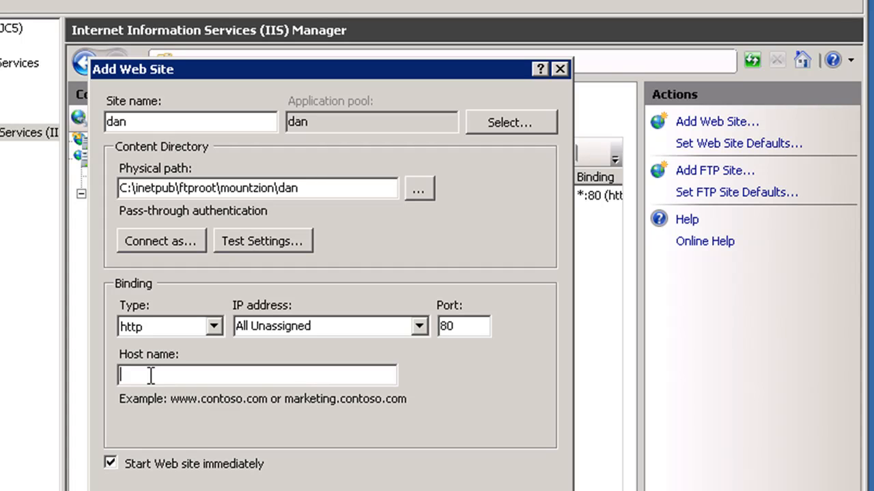
text(dan.)
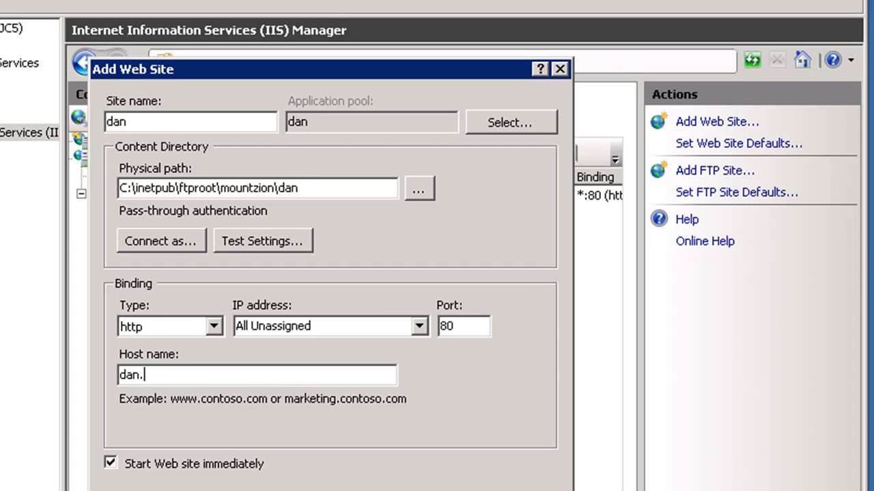
text(mountz)
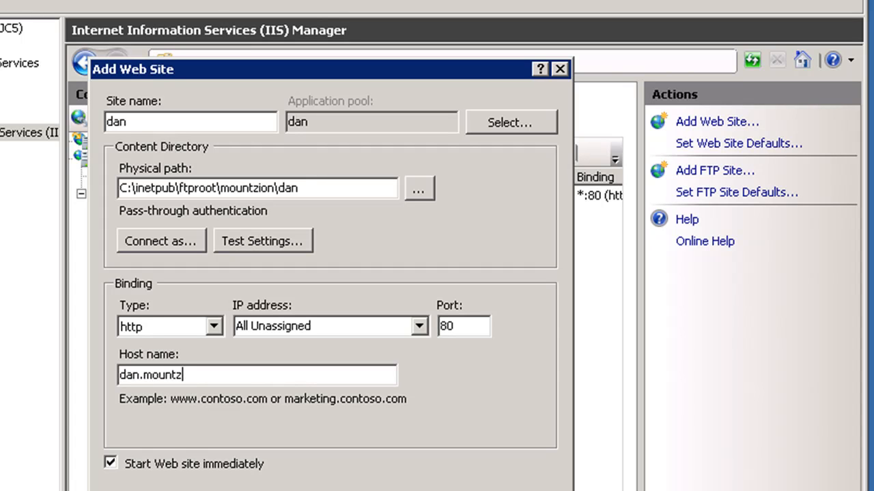
text(ion.com)
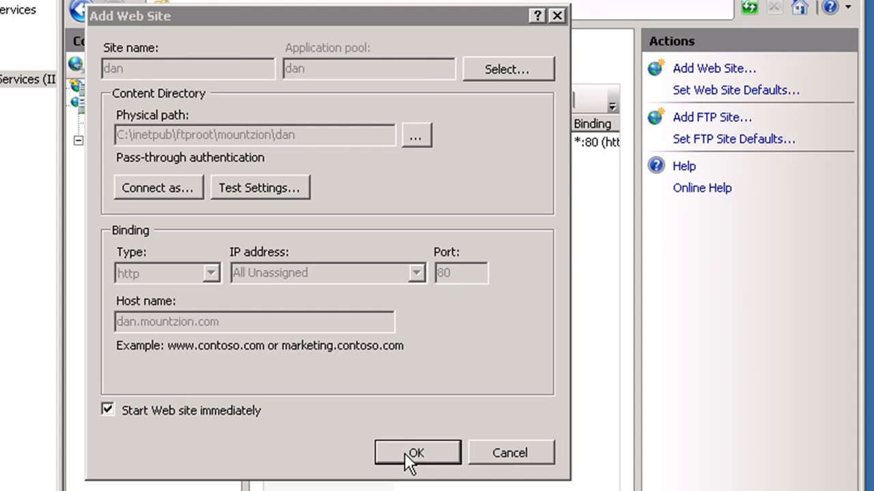
- Create the dan site, then view its features home and SSL Settings (SSL not required)
click(416, 453)
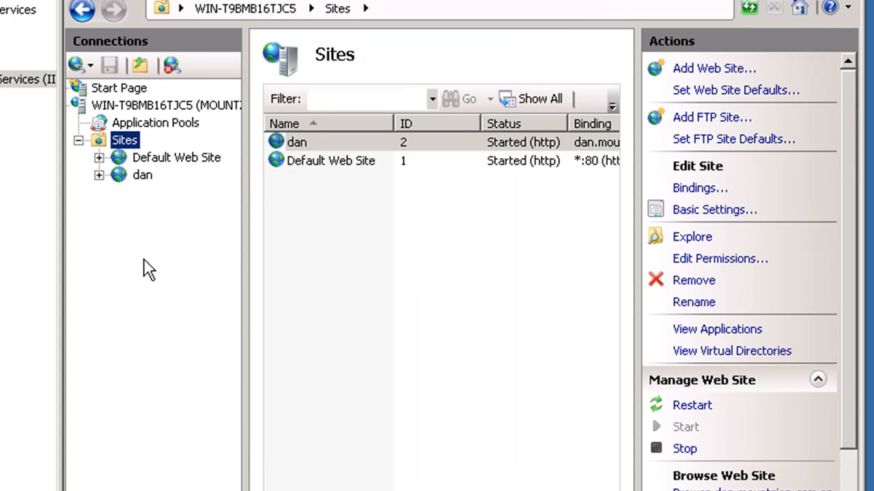
mouse_move(142, 175)
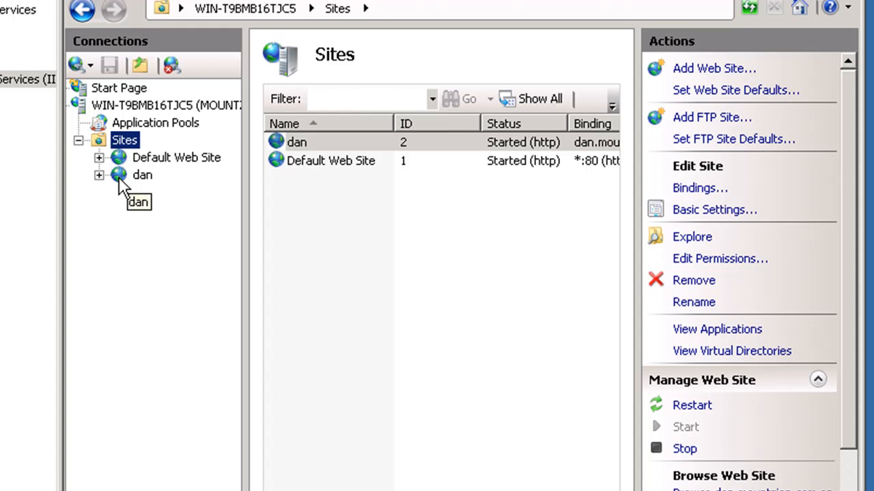
click(142, 175)
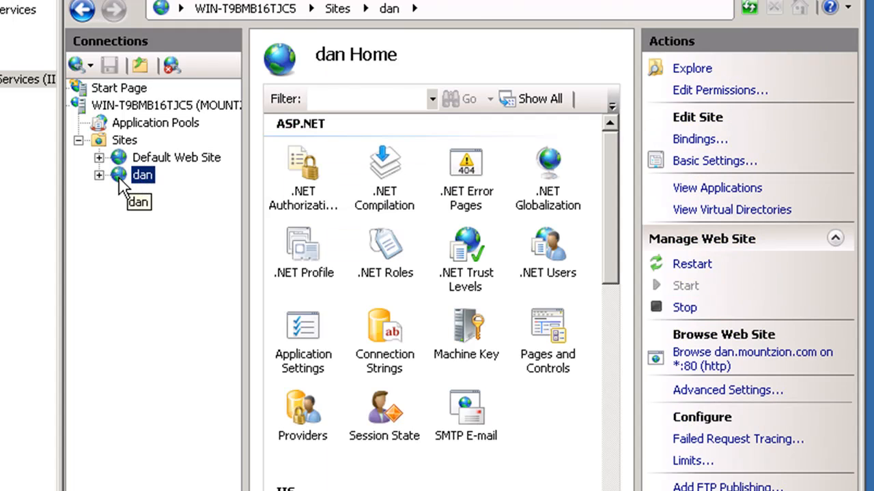
mouse_move(134, 185)
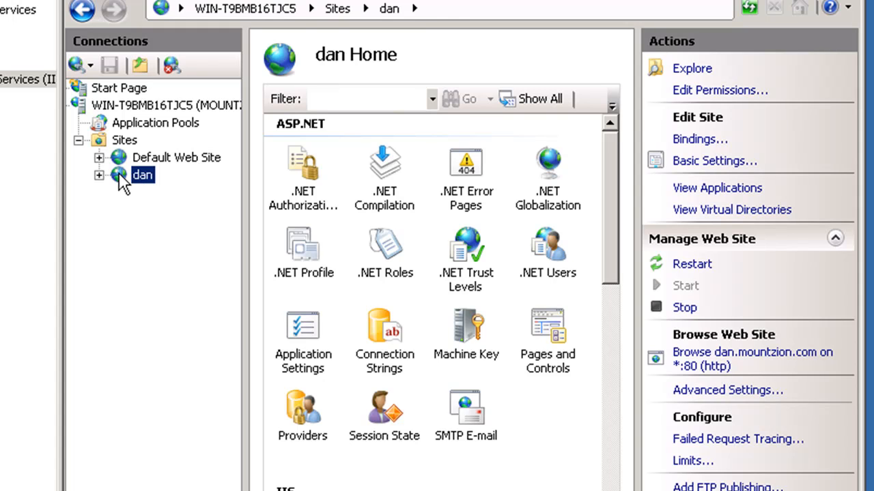
mouse_move(144, 191)
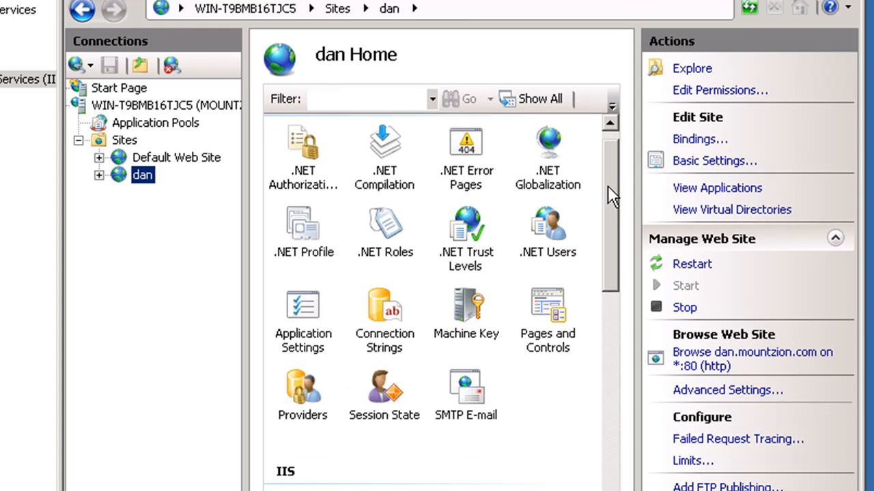
scroll(down, 3)
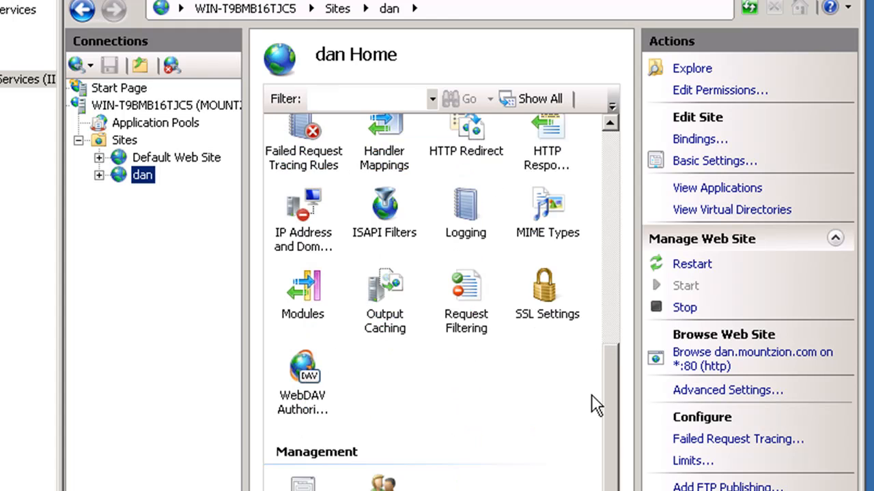
double_click(546, 285)
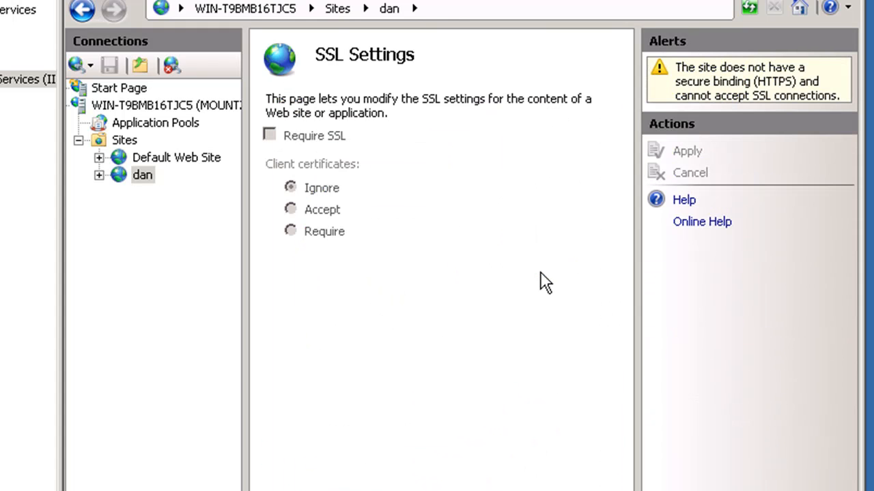
mouse_move(334, 143)
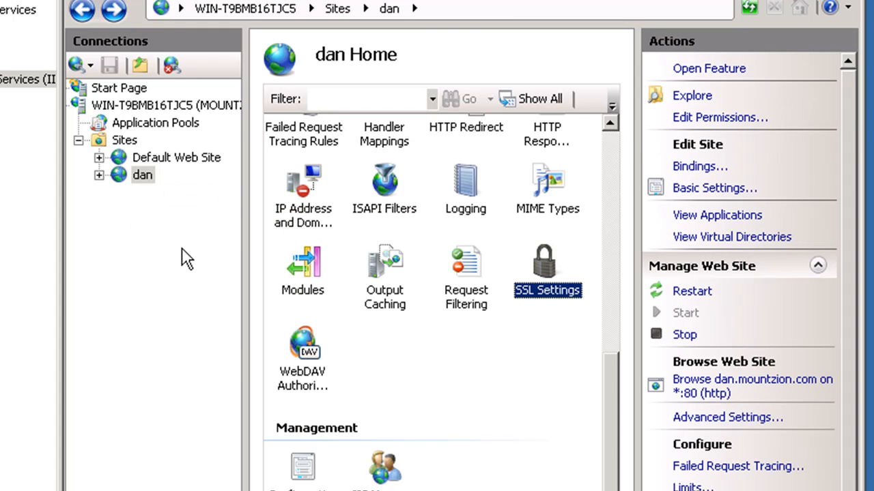
mouse_move(123, 191)
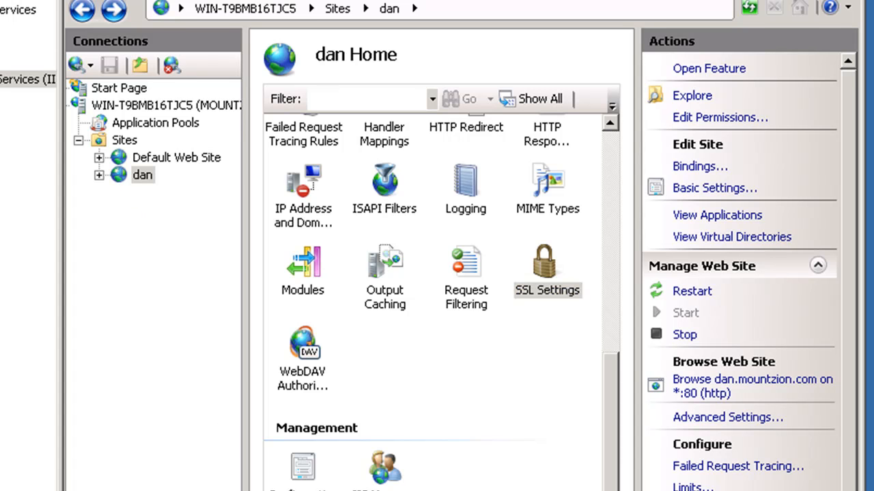
- Paste a copy of index.html into the dan site's empty content folder
click(691, 96)
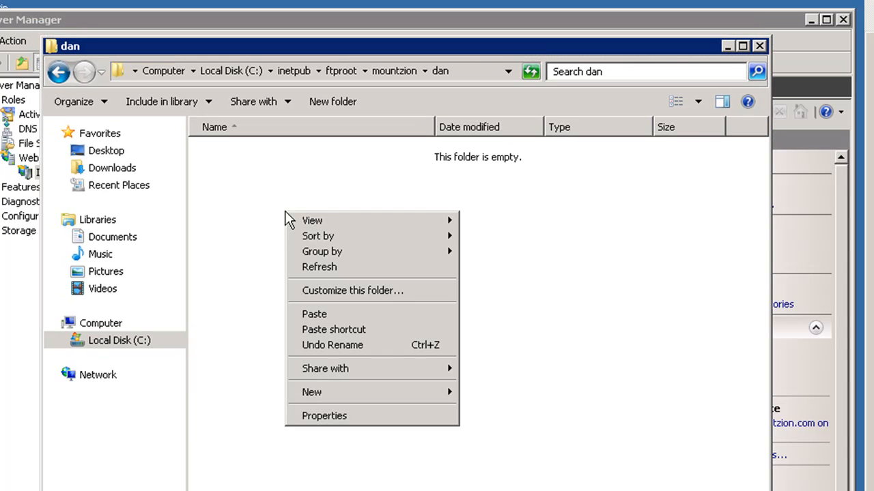
click(314, 314)
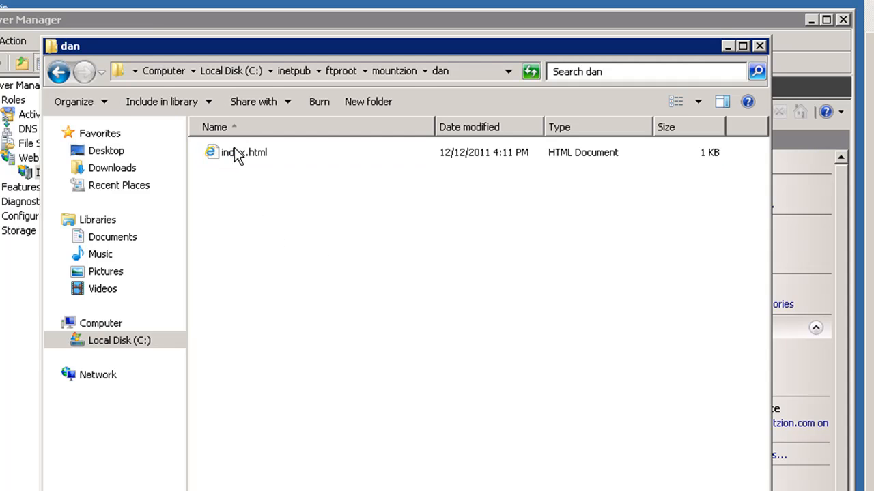
click(235, 153)
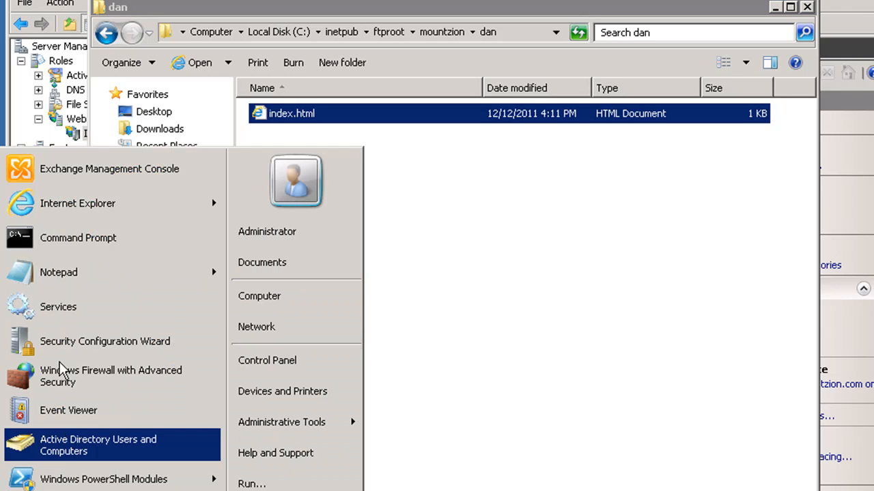
- In Notepad, open index.html from inetpub\ftproot\mountzion\dan, showing All Files
click(58, 272)
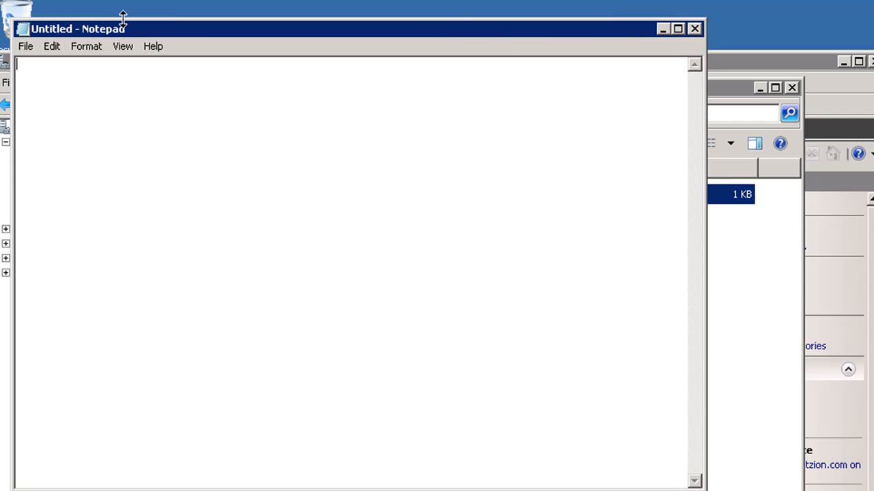
click(25, 46)
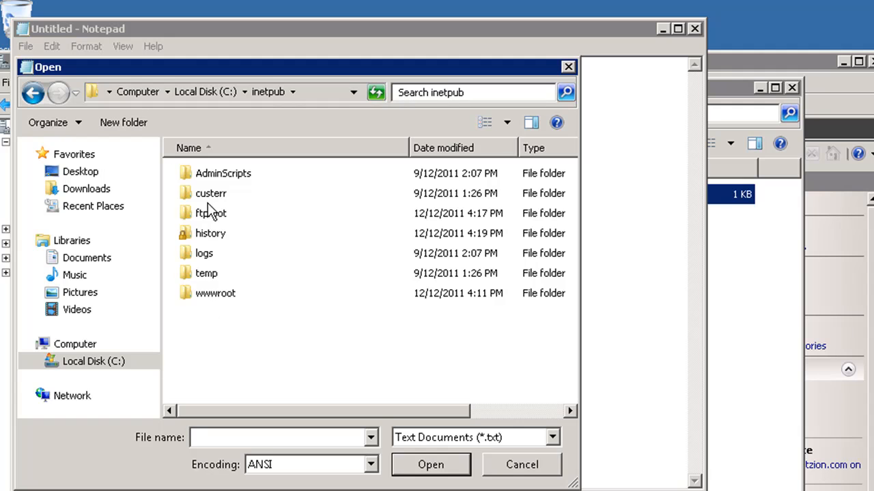
double_click(210, 213)
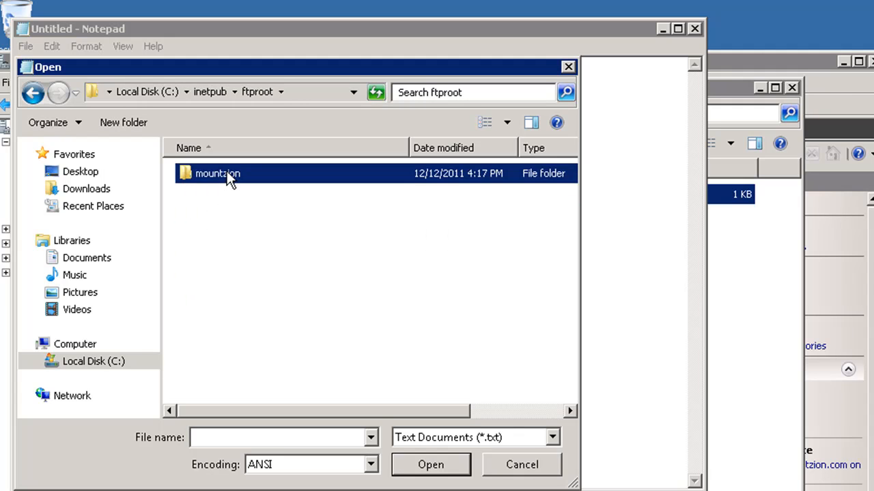
double_click(217, 174)
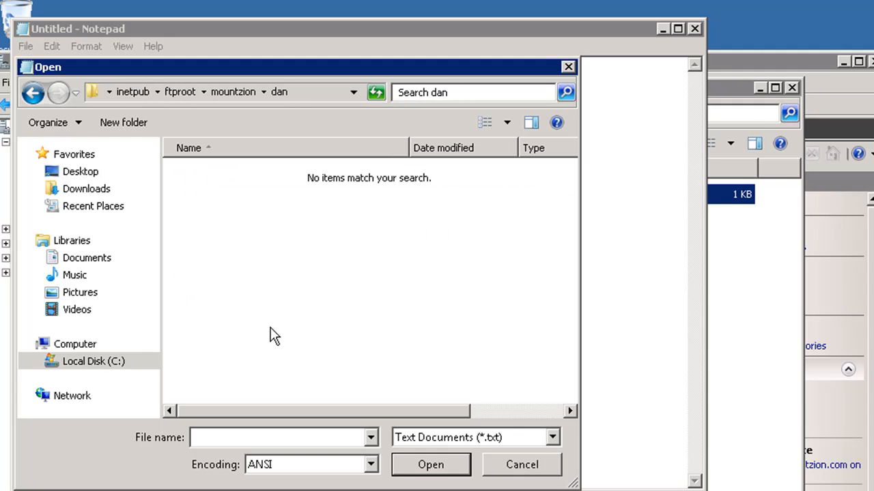
click(552, 437)
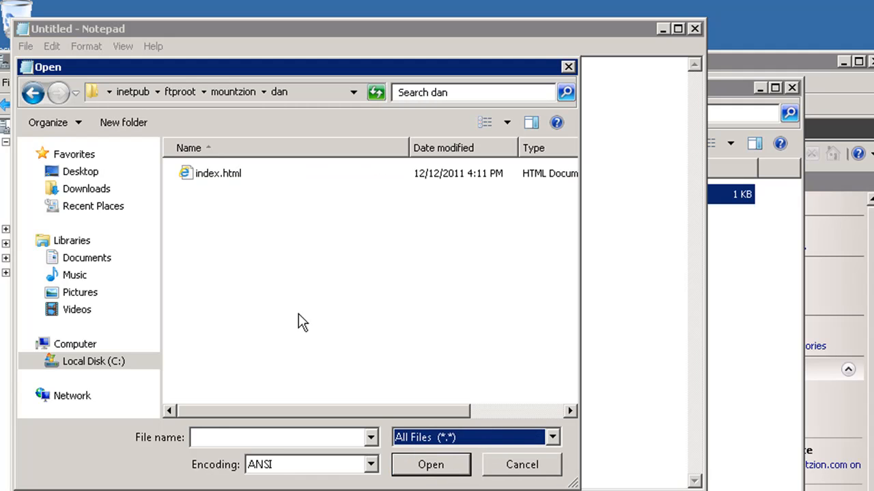
double_click(219, 172)
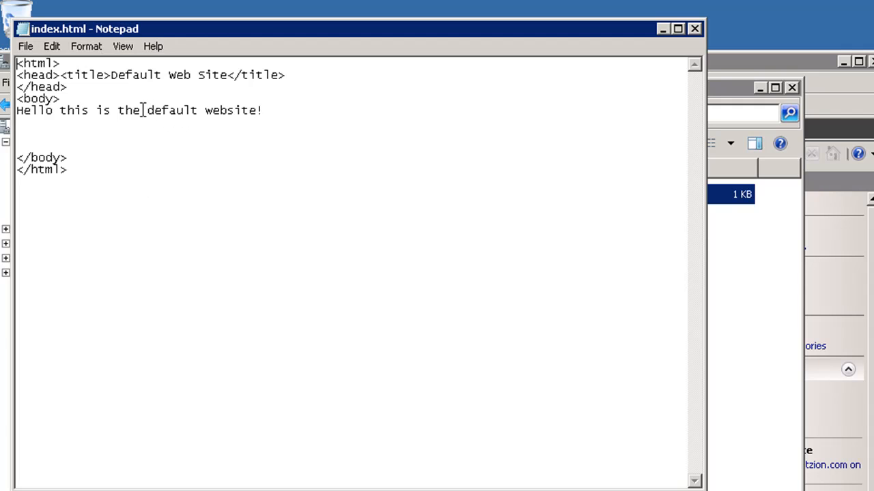
- Edit the body text to read "Hello this is Dans Website!"
text(Da!)
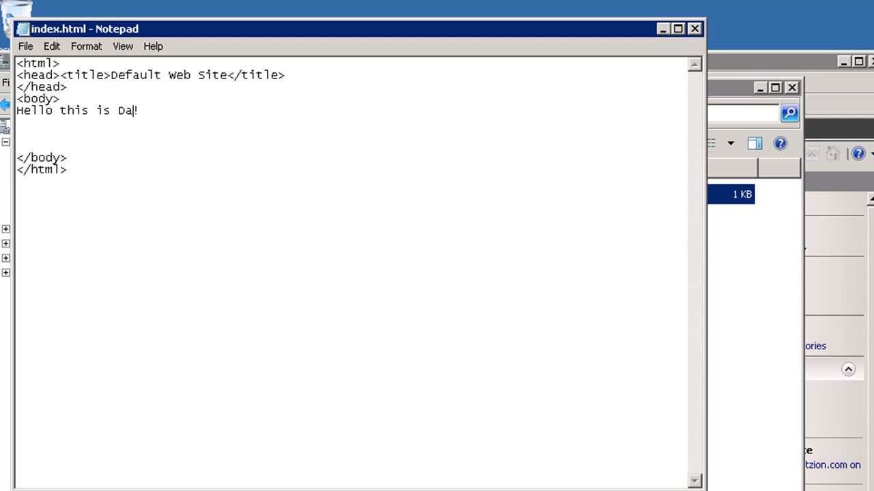
text(ns we)
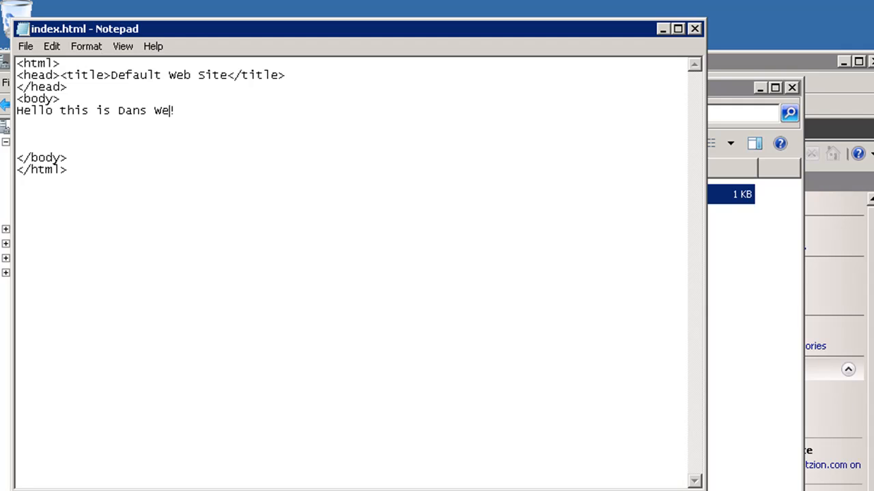
text(bsite)
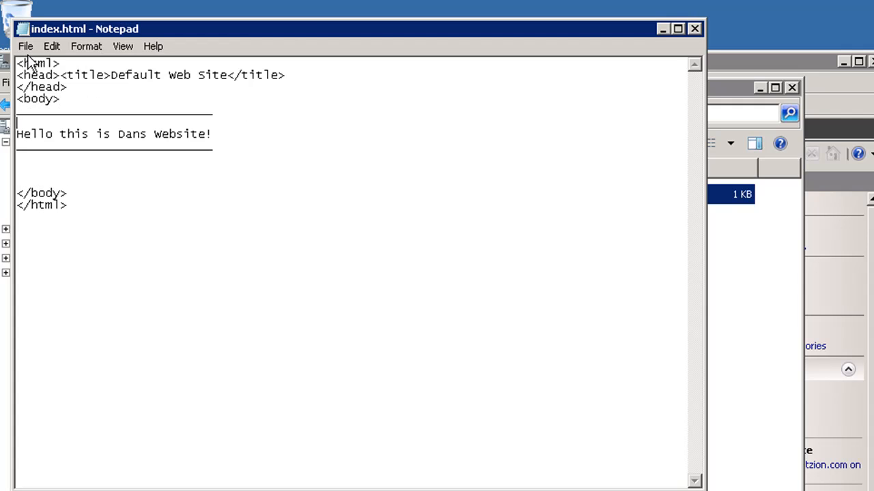
mouse_move(588, 34)
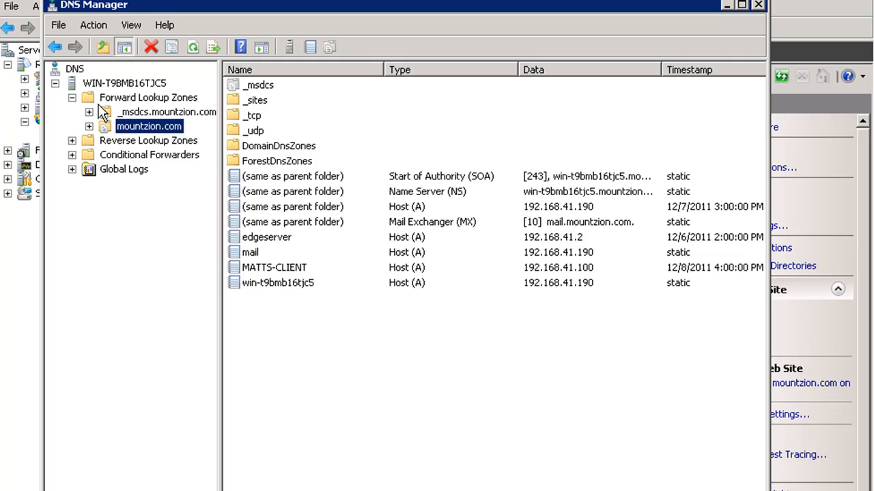
mouse_move(123, 109)
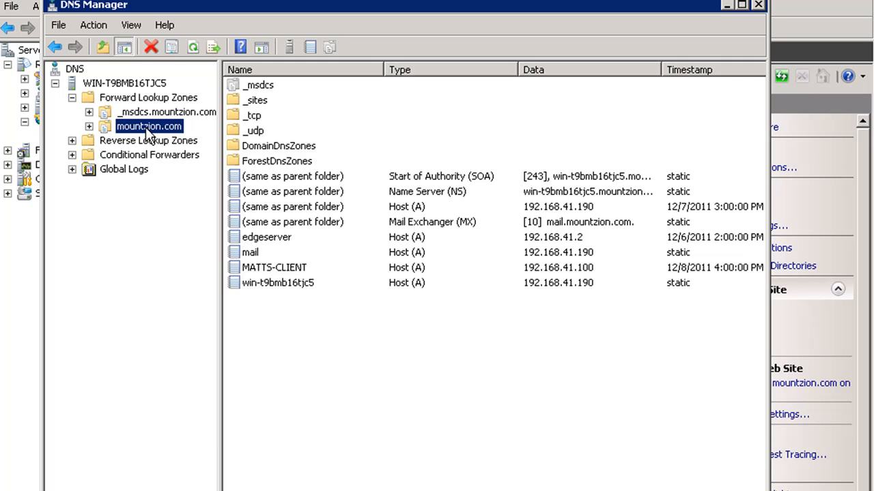
mouse_move(341, 362)
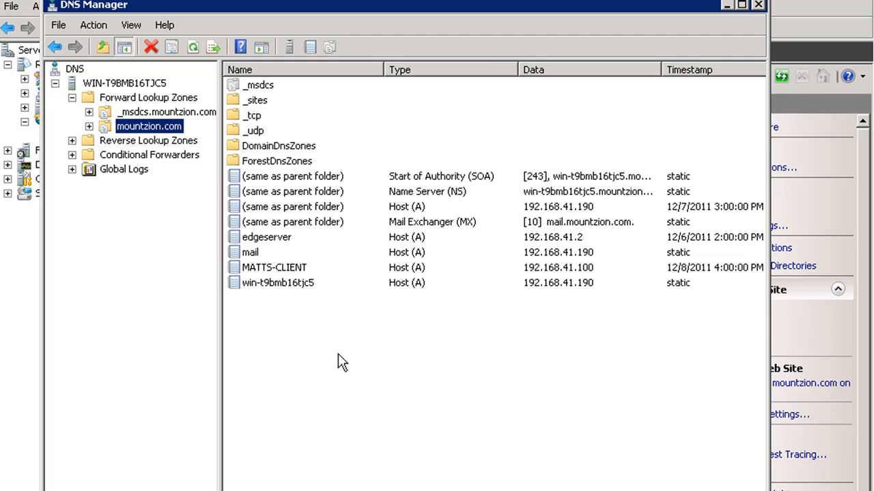
- In mountzion.com, fill a new host record dan with IP address 192.168.41.190
right_click(341, 362)
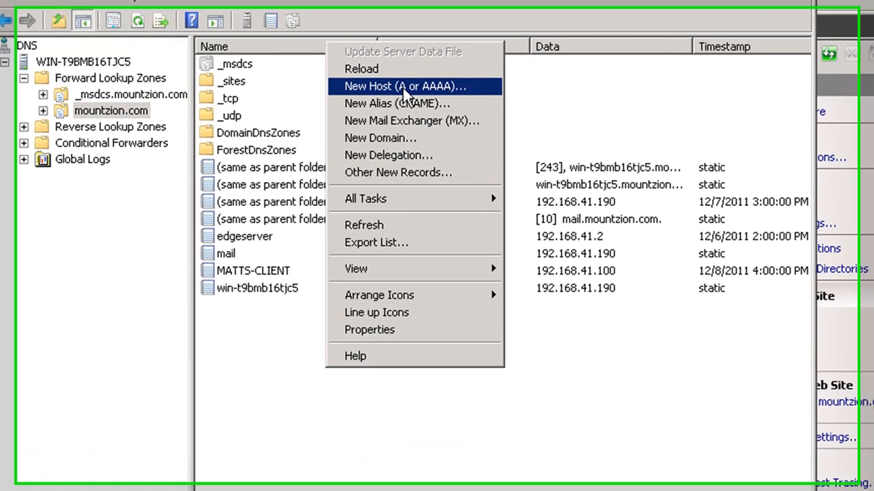
click(404, 86)
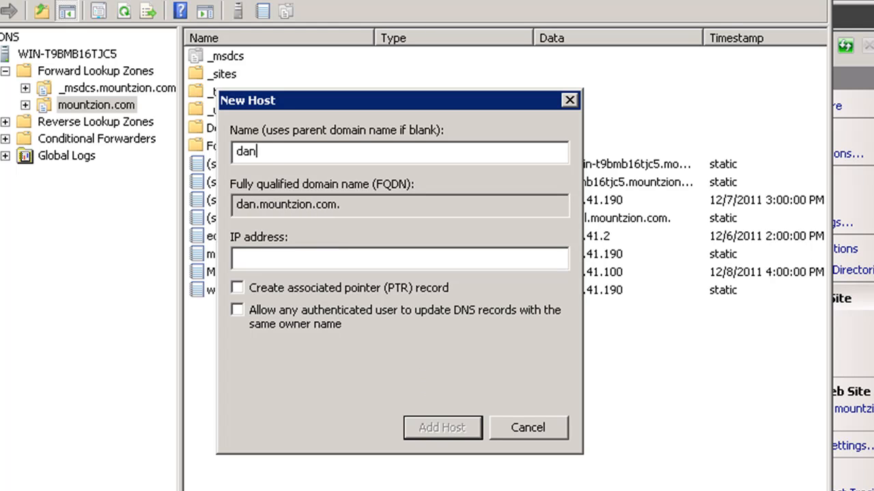
mouse_move(330, 227)
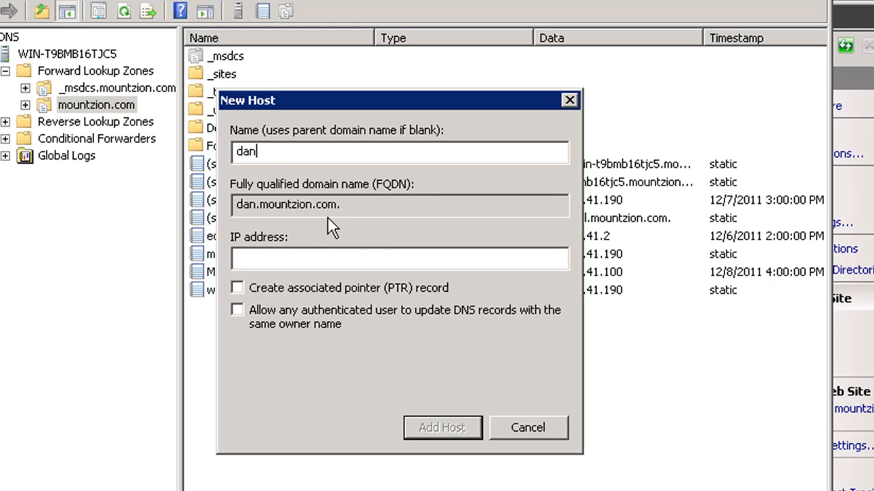
click(398, 258)
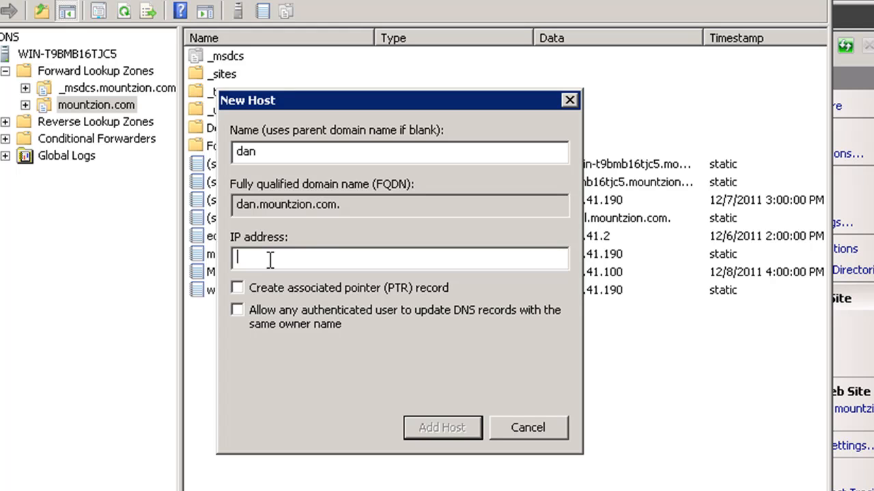
mouse_move(295, 226)
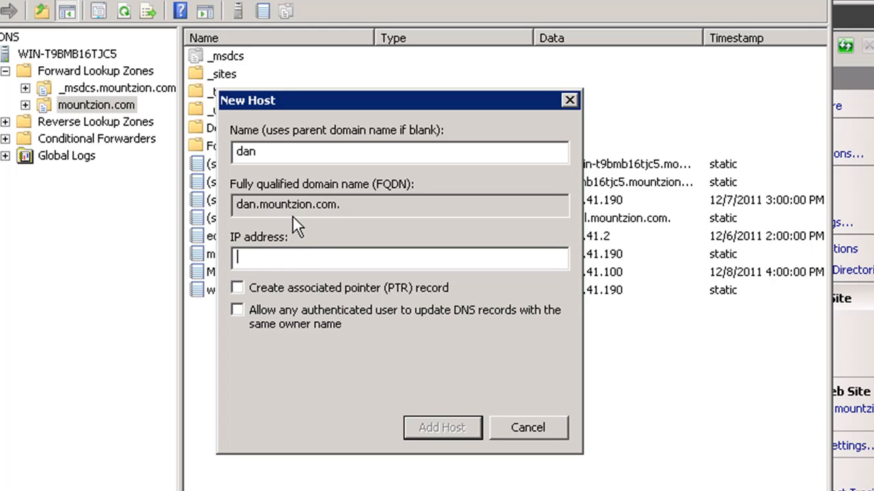
text(192.)
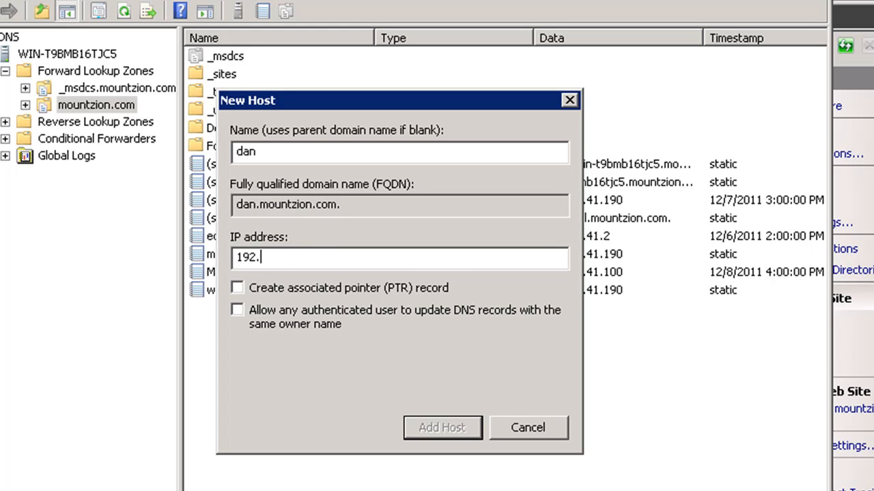
text(168.)
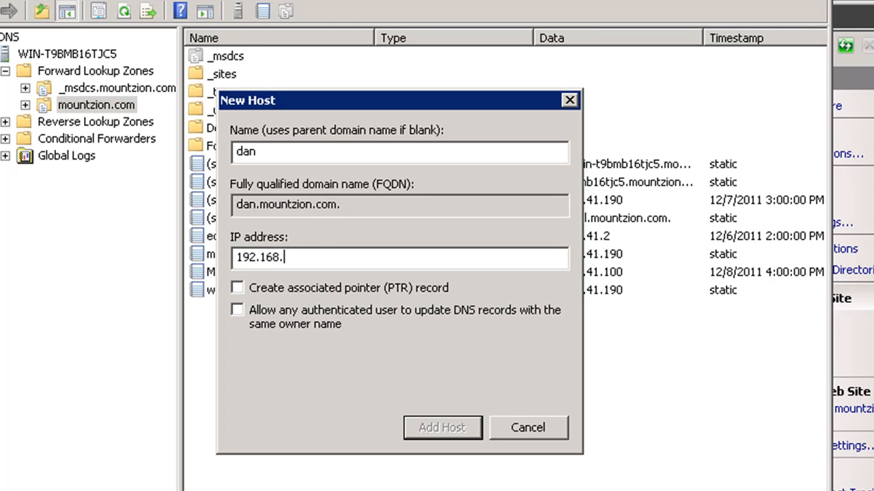
text(41)
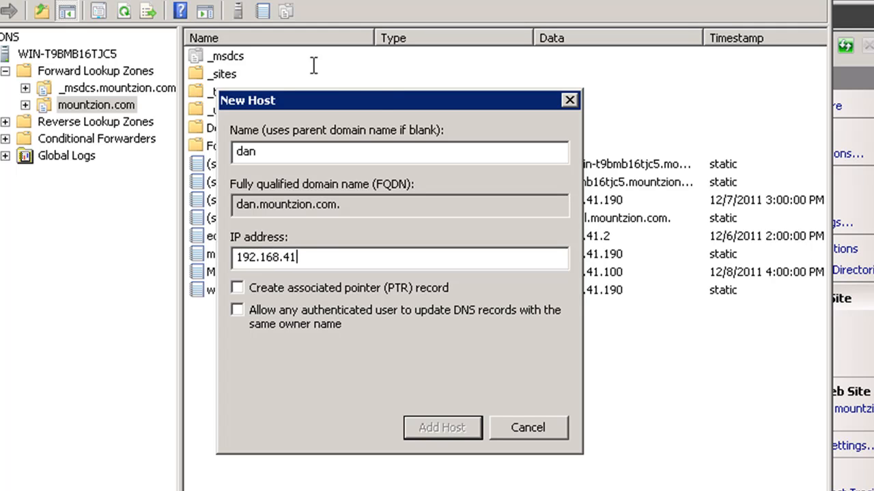
drag(396, 101, 418, 103)
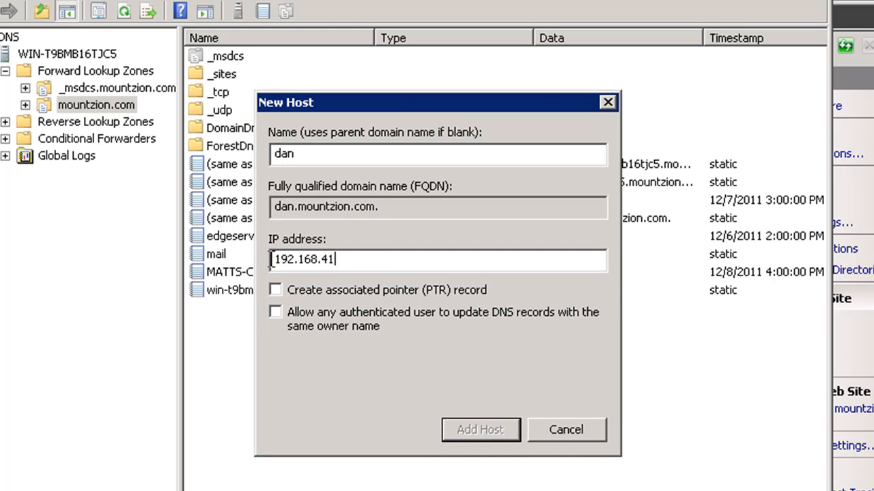
mouse_move(357, 262)
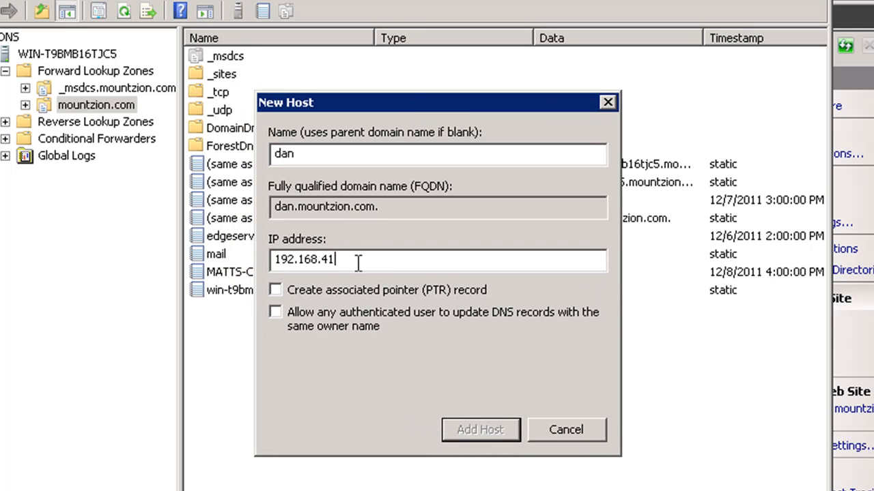
mouse_move(275, 246)
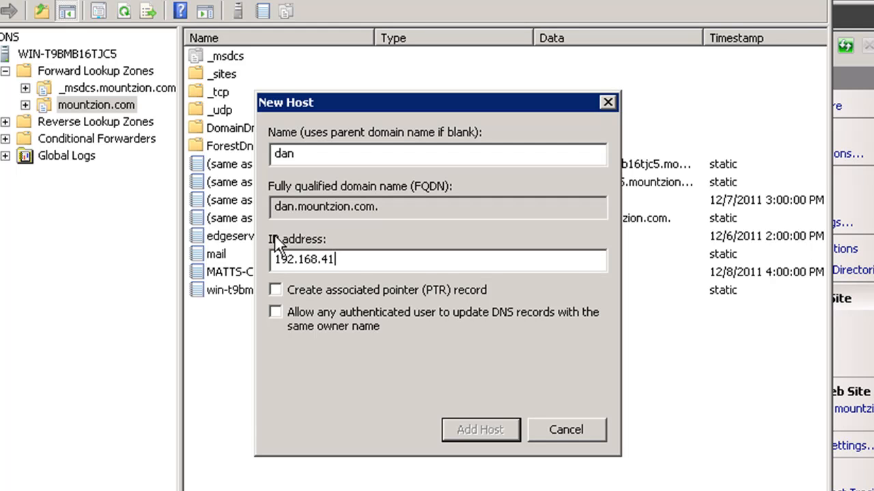
mouse_move(419, 391)
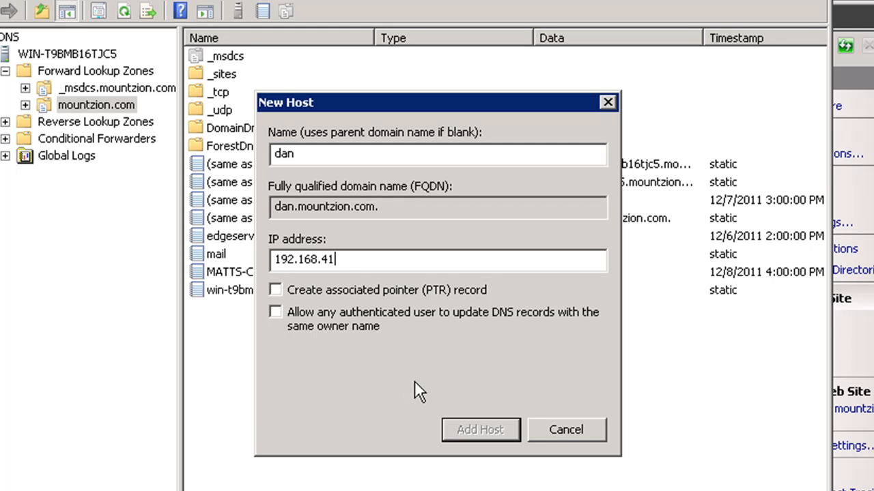
mouse_move(363, 262)
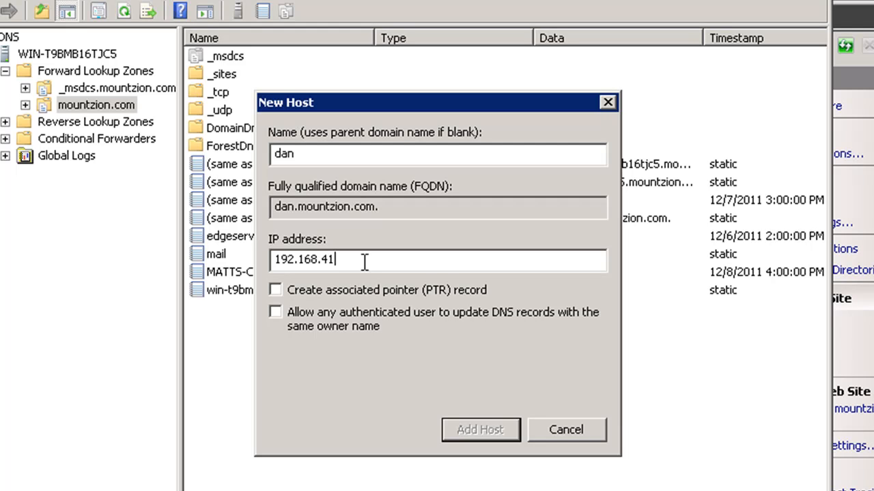
text(190)
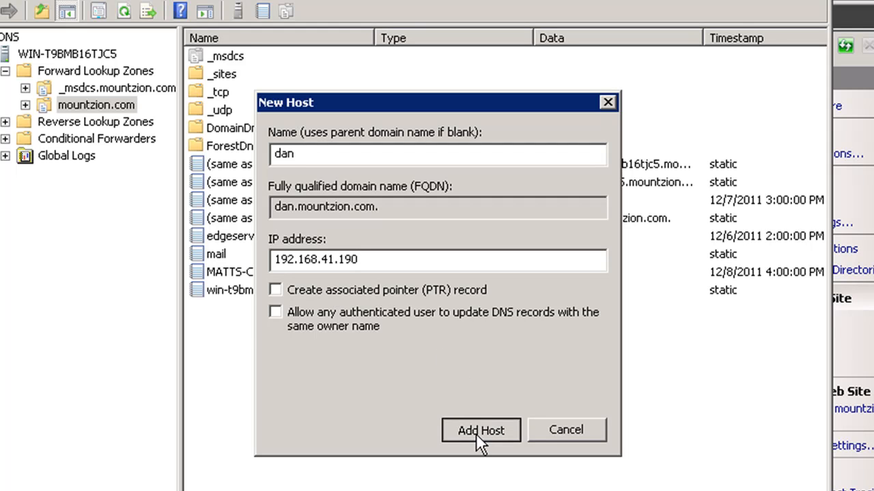
- Add the dan host record, close the dialog and check its address in the zone
click(481, 430)
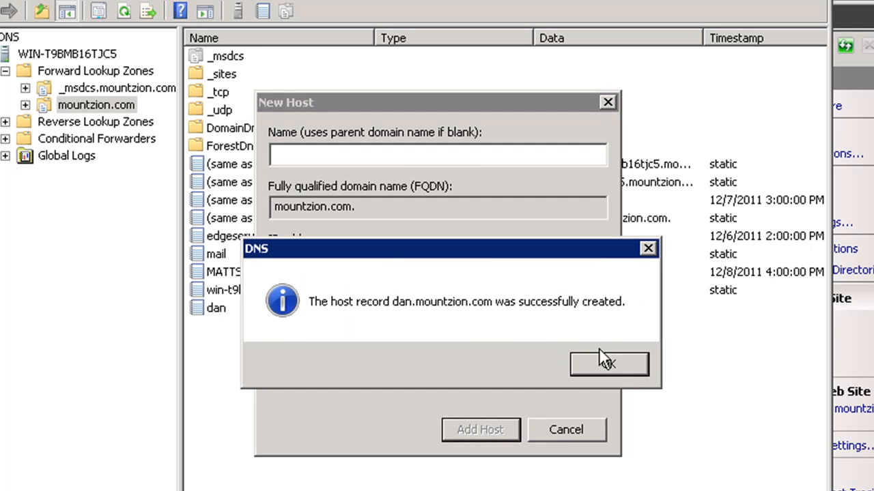
click(607, 363)
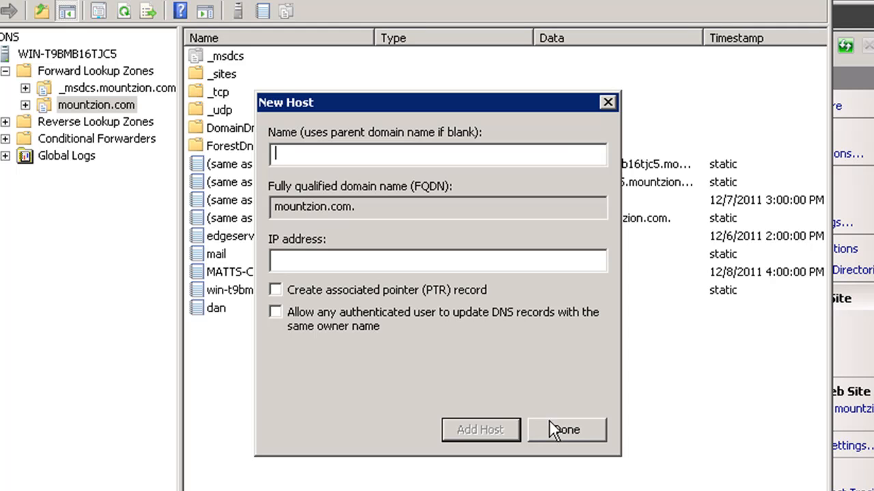
drag(437, 102, 417, 169)
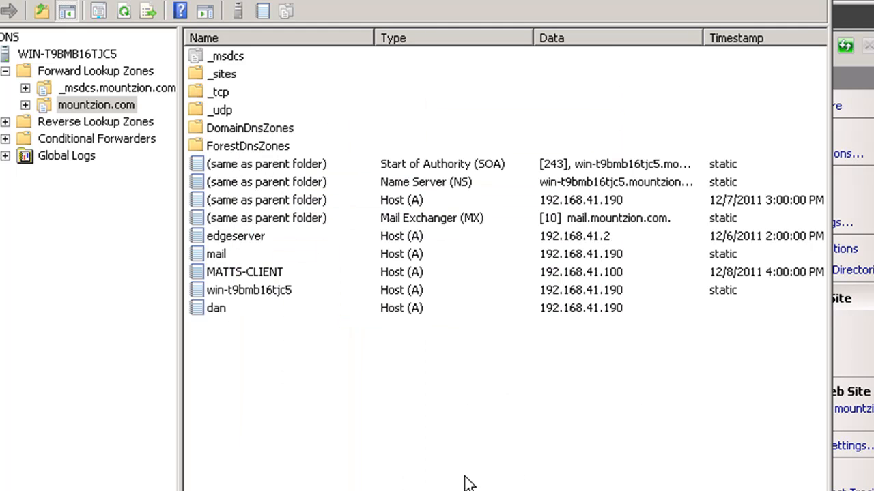
click(215, 309)
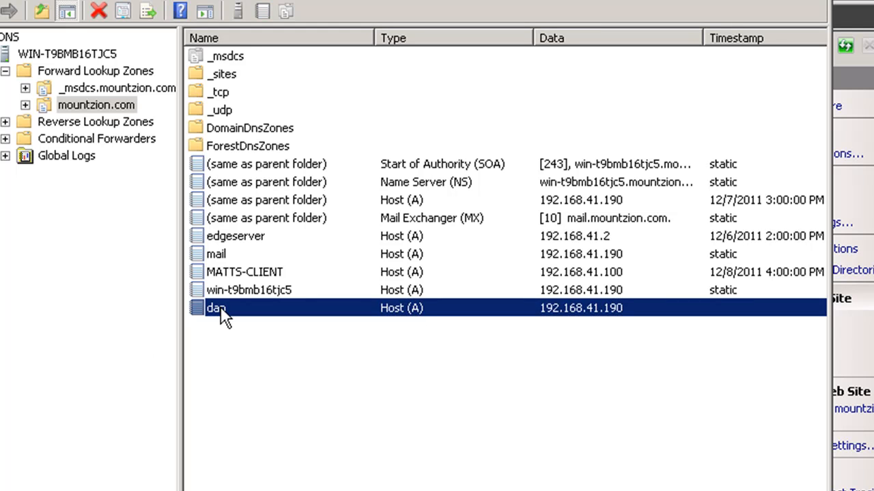
mouse_move(238, 317)
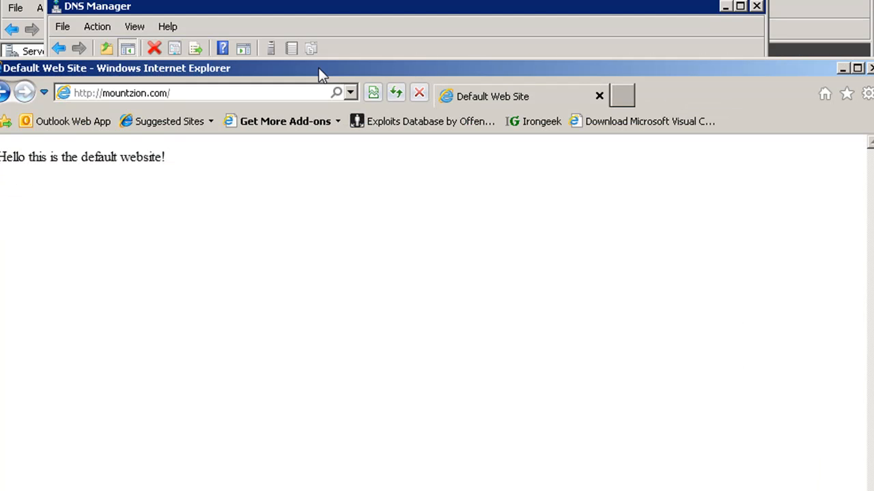
click(123, 92)
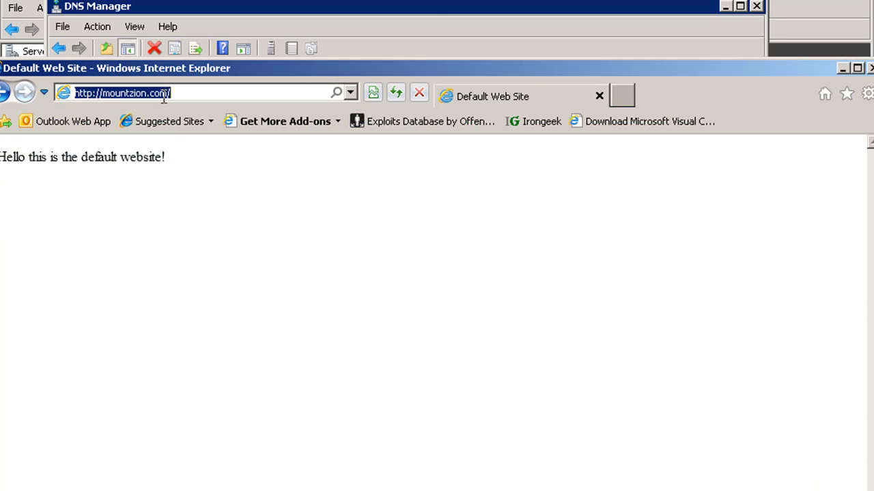
text(dan.)
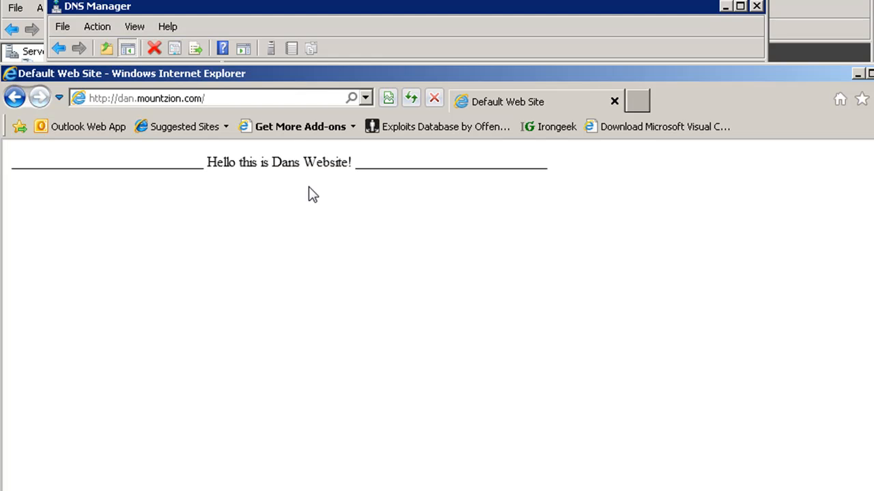
mouse_move(319, 323)
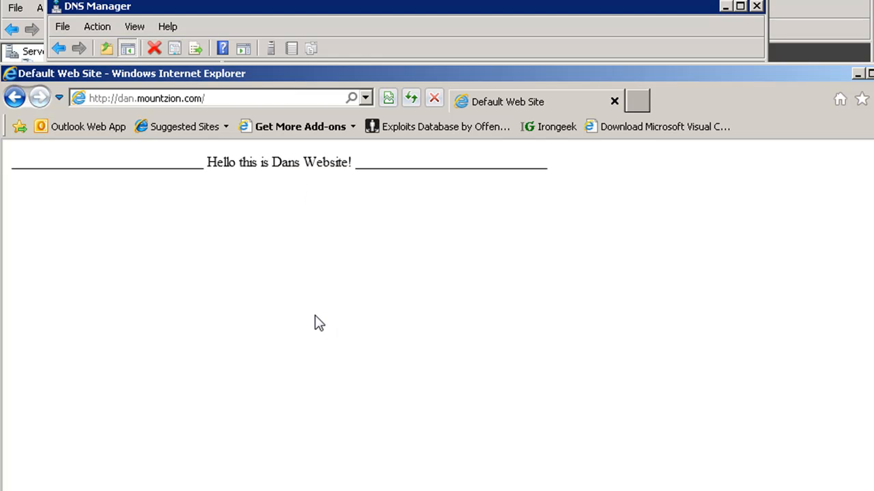
mouse_move(363, 184)
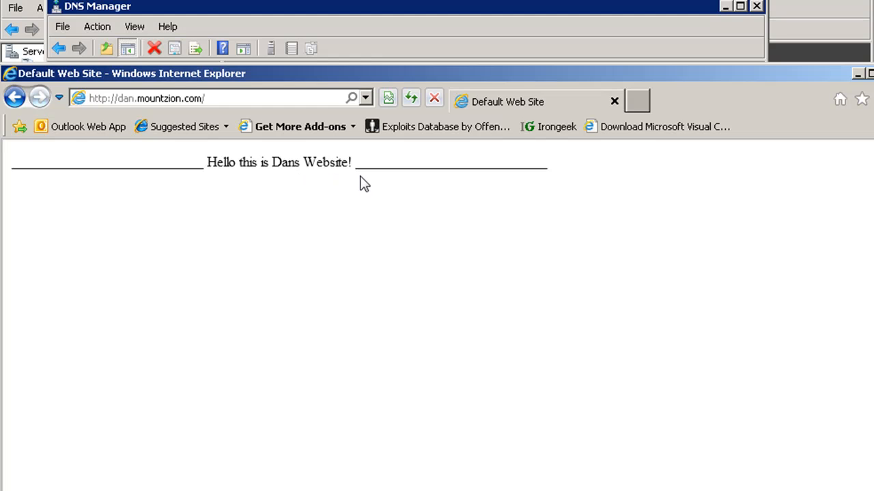
mouse_move(647, 85)
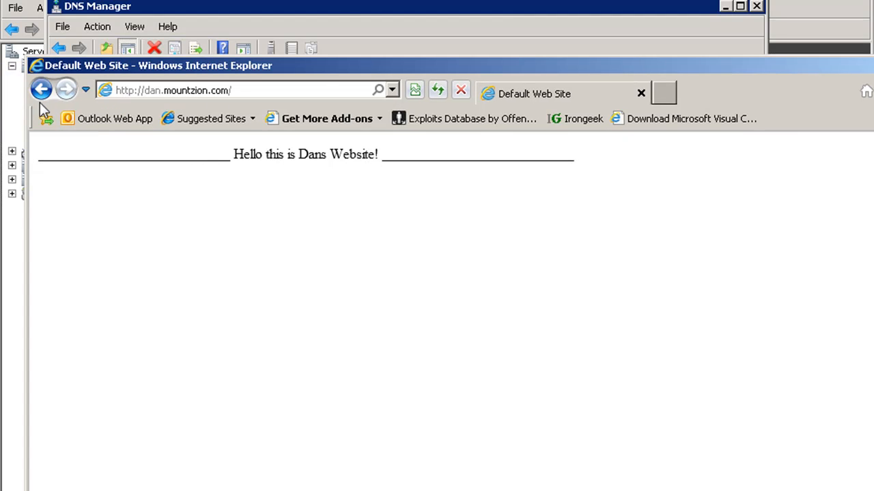
click(41, 90)
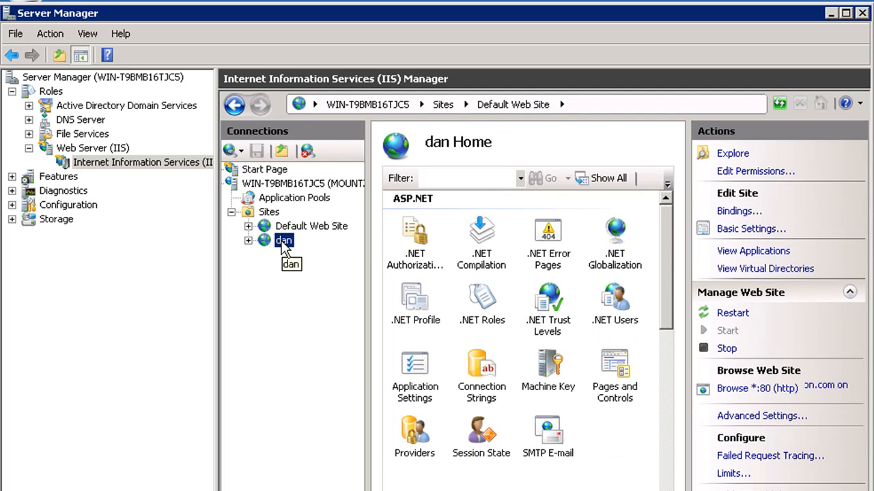
- Select the dan site under Sites and scroll through its feature icons
click(311, 227)
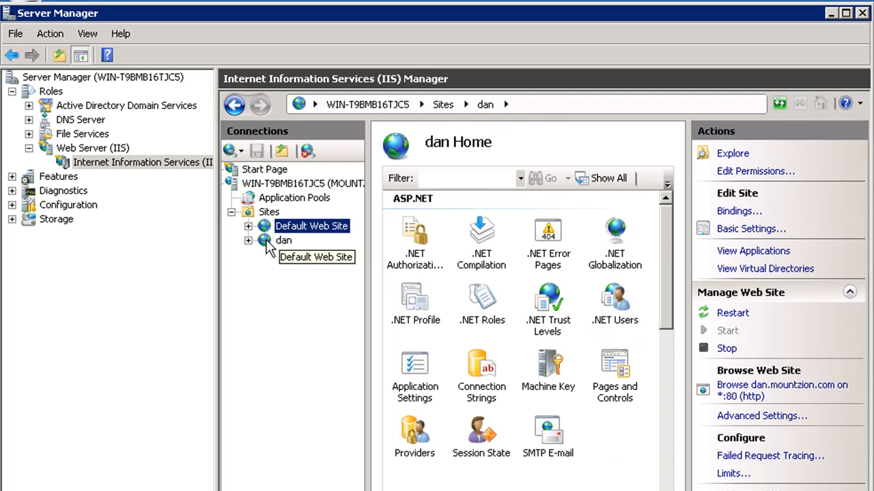
click(283, 240)
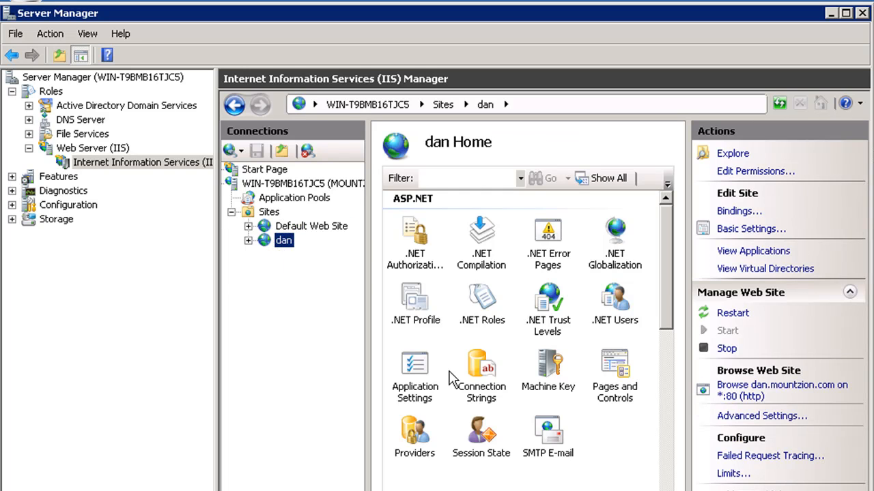
scroll(down, 3)
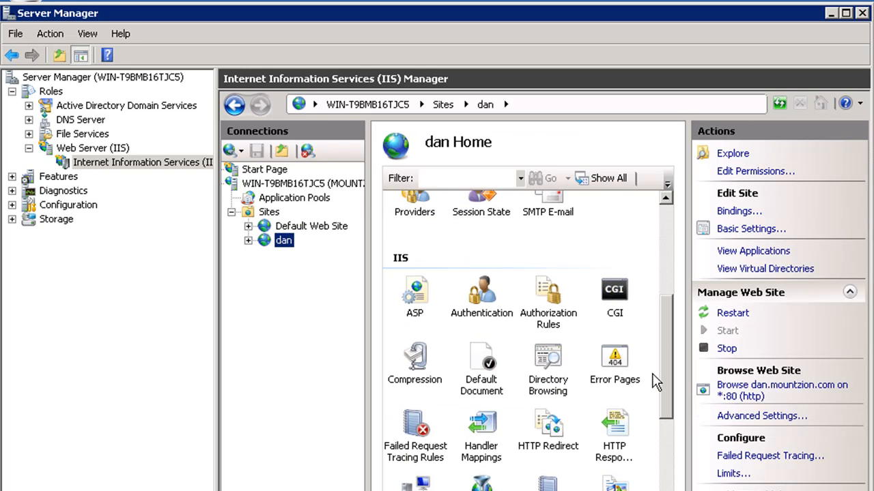
scroll(up, 3)
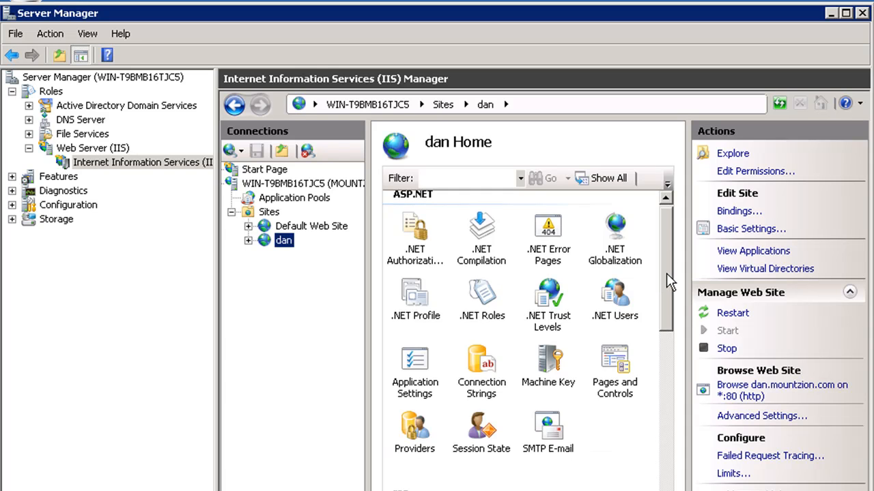
scroll(down, 3)
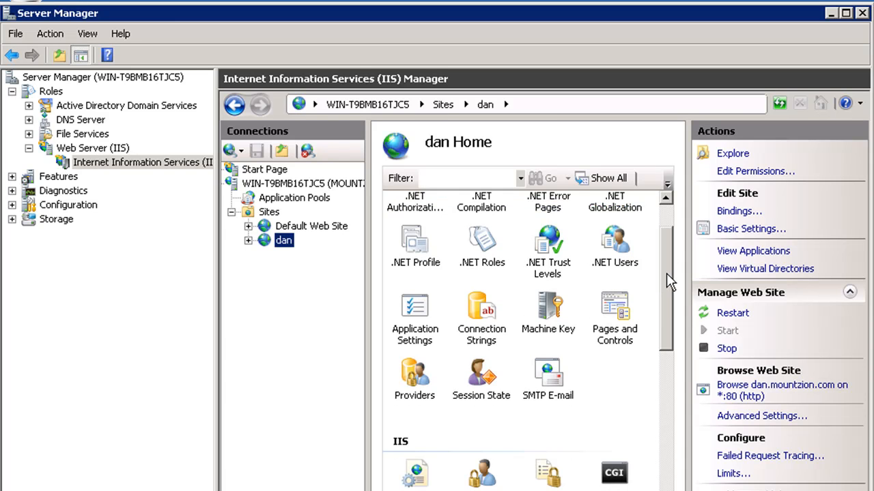
scroll(up, 3)
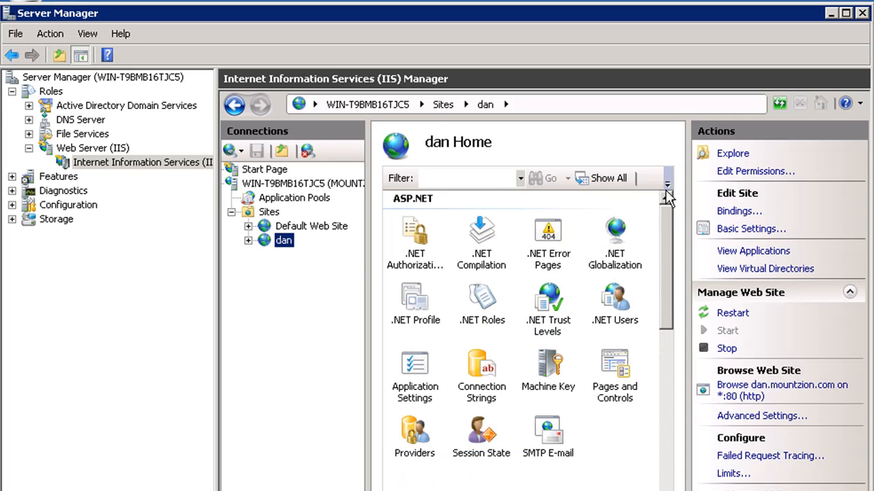
mouse_move(311, 227)
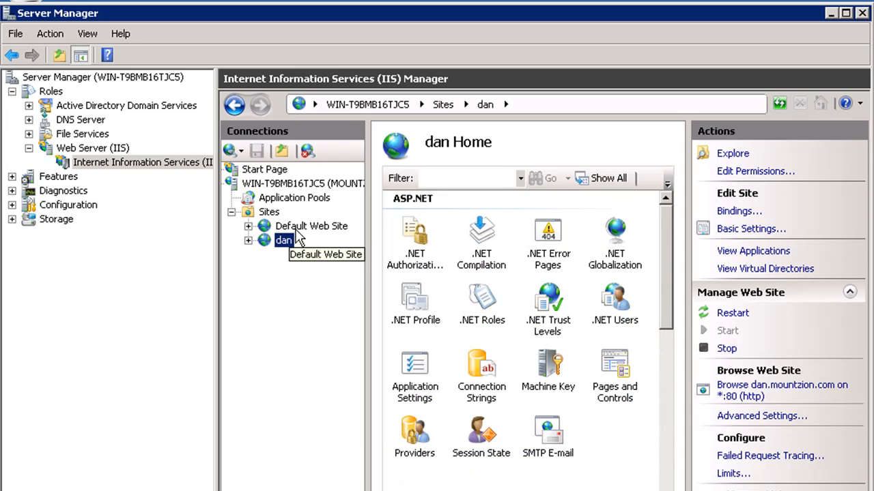
mouse_move(293, 272)
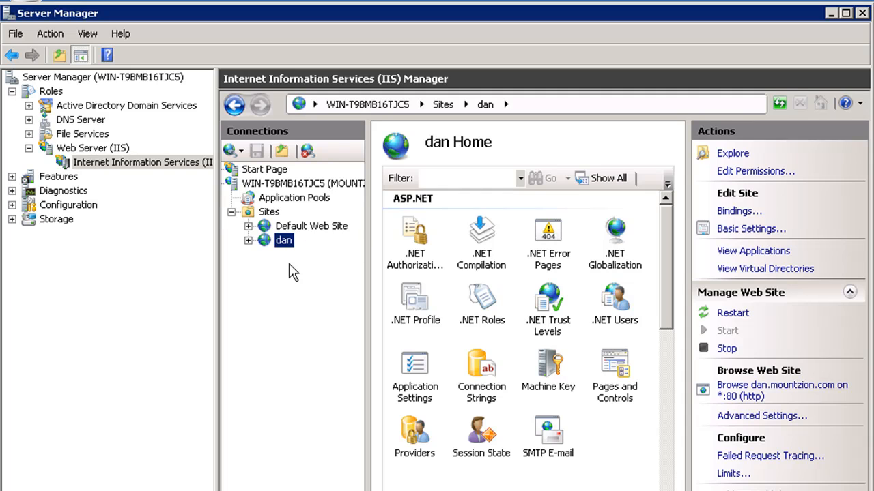